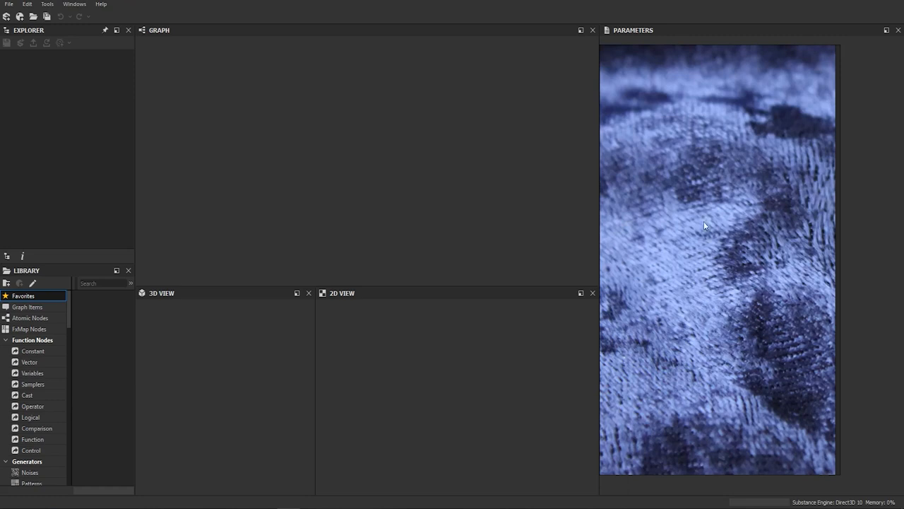
mouse_move(782, 247)
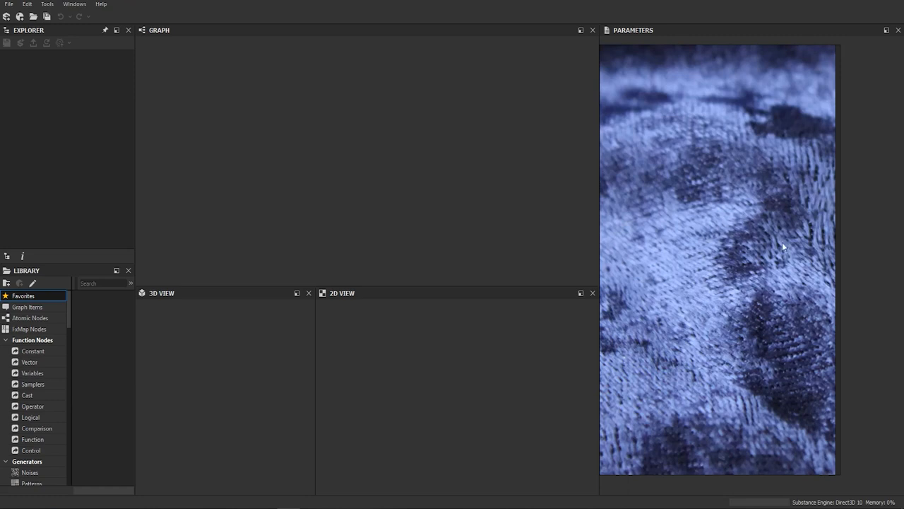
mouse_move(763, 276)
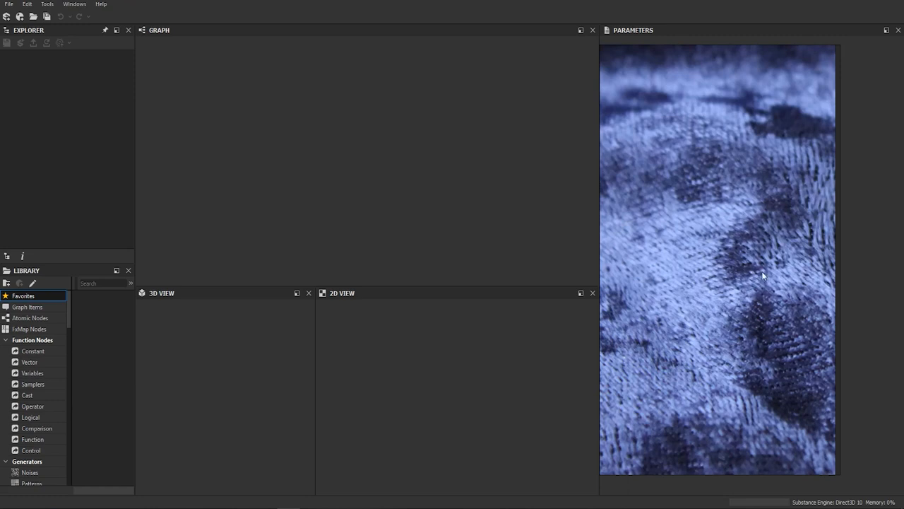
mouse_move(721, 242)
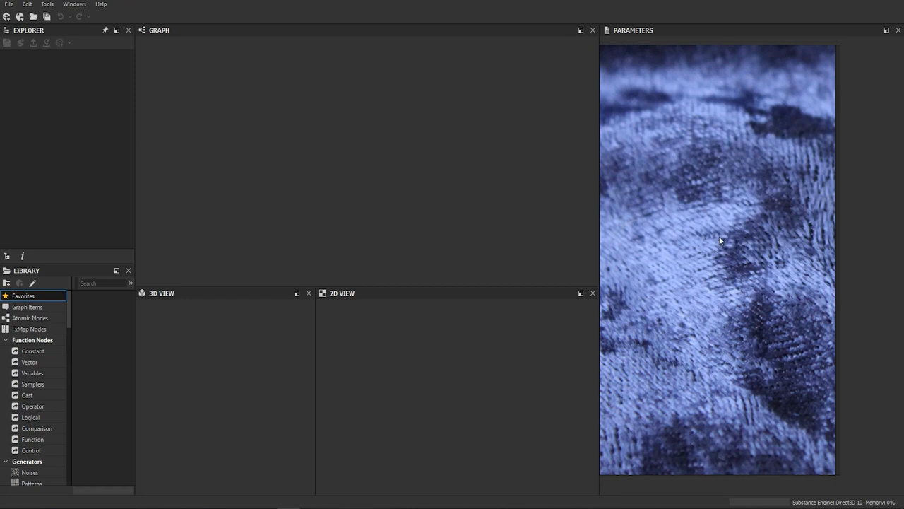
mouse_move(710, 216)
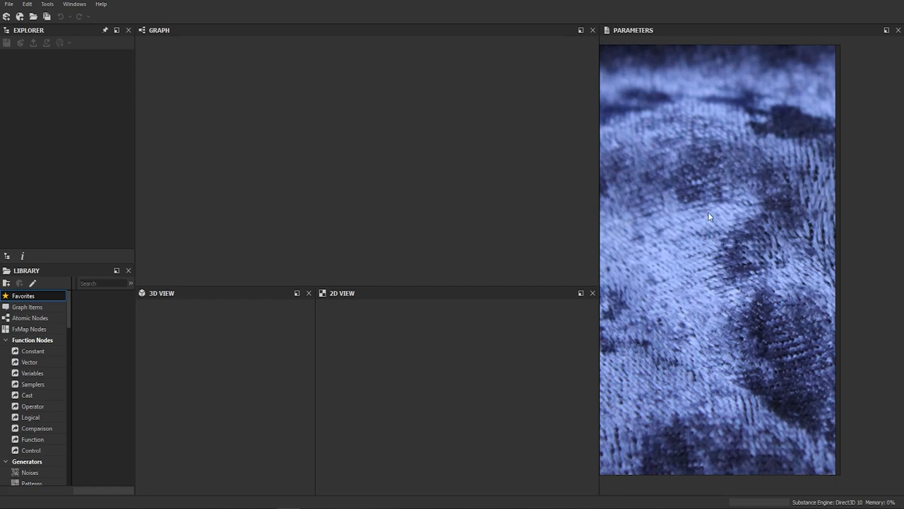
- Create a new empty substance graph named 'Velvet_tut' from File > New Substance
click(8, 4)
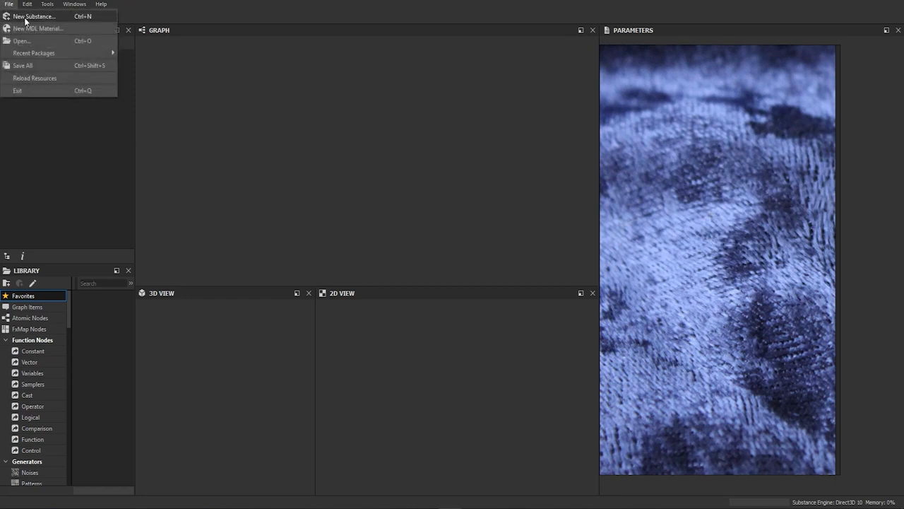
click(33, 16)
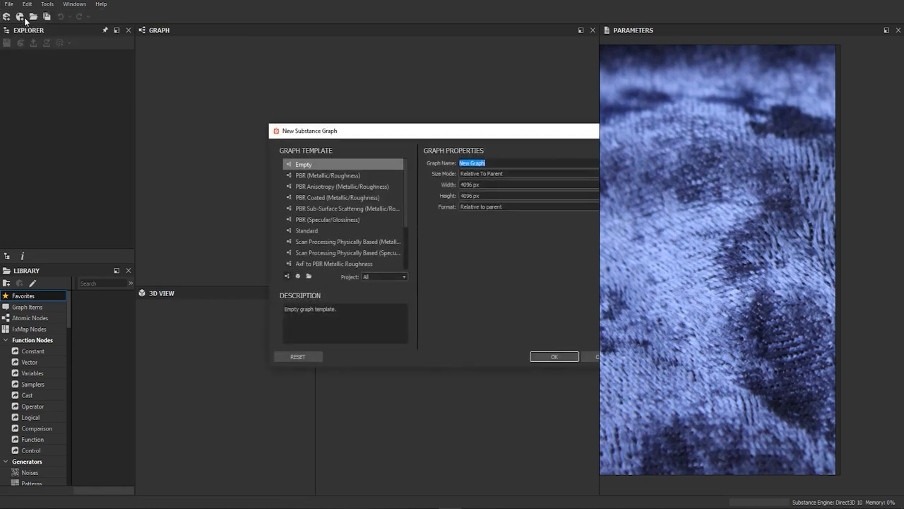
text(Velvet_)
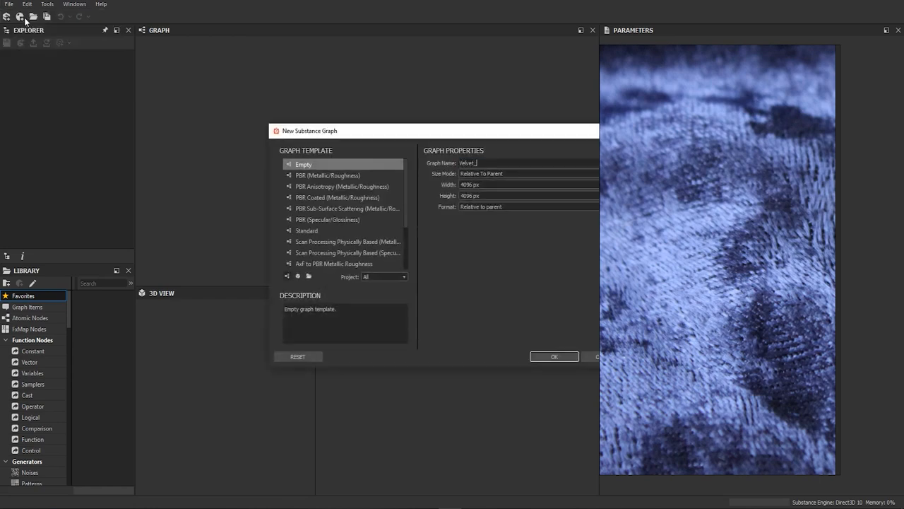
click(554, 356)
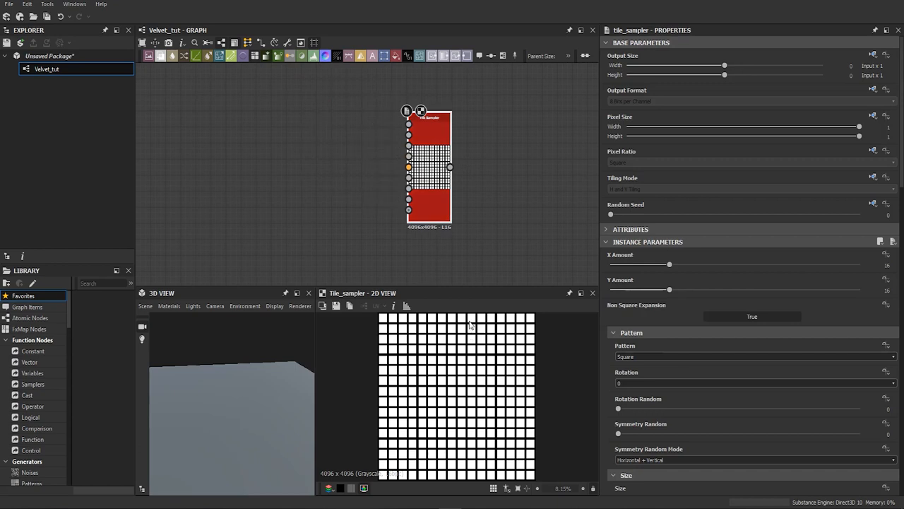
- Add a Shape node set to Capsule, stretched to 0.75 and rotated 90 degrees upright
click(753, 357)
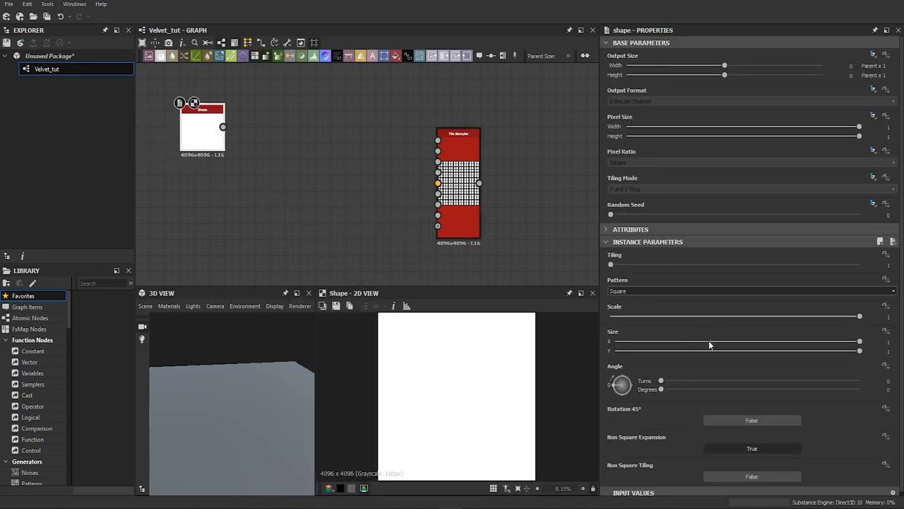
click(748, 291)
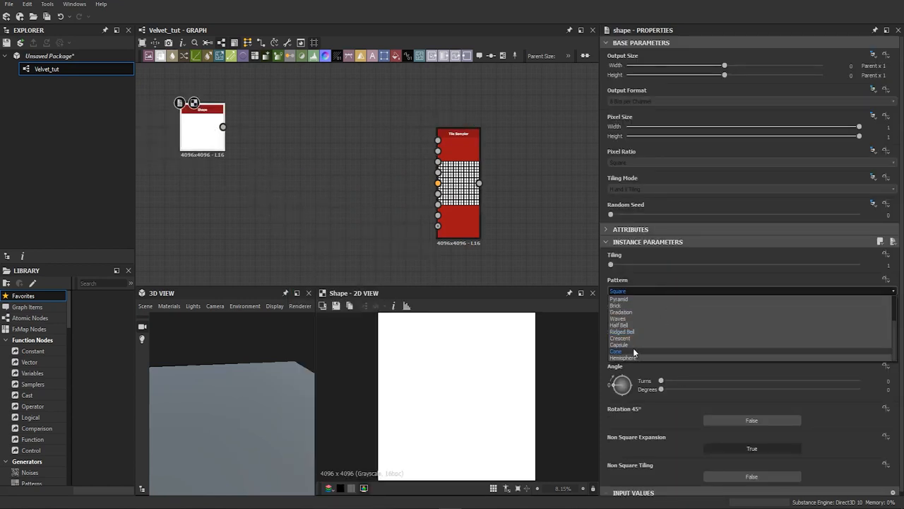
click(619, 345)
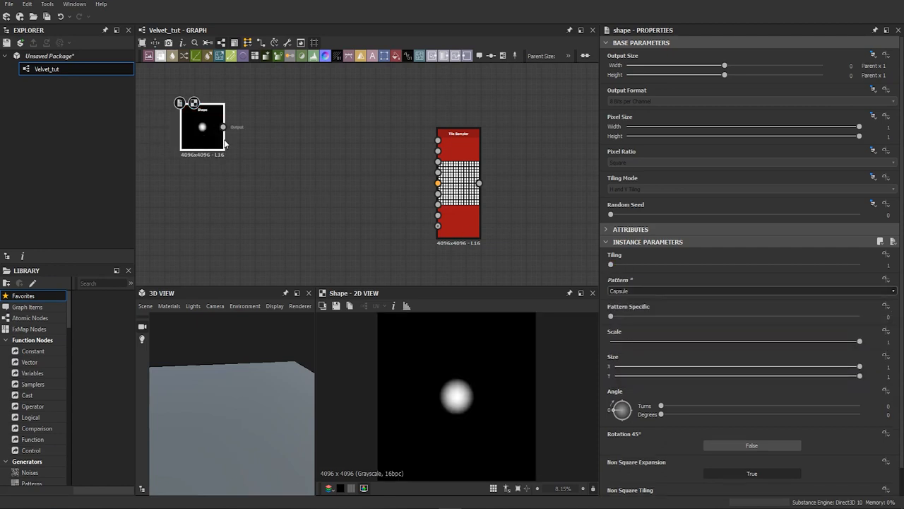
drag(611, 316, 783, 317)
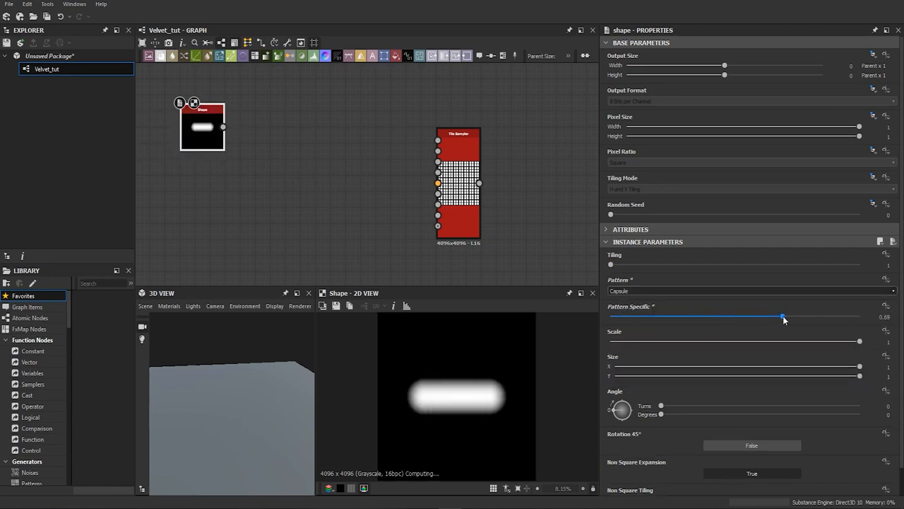
drag(783, 316, 797, 316)
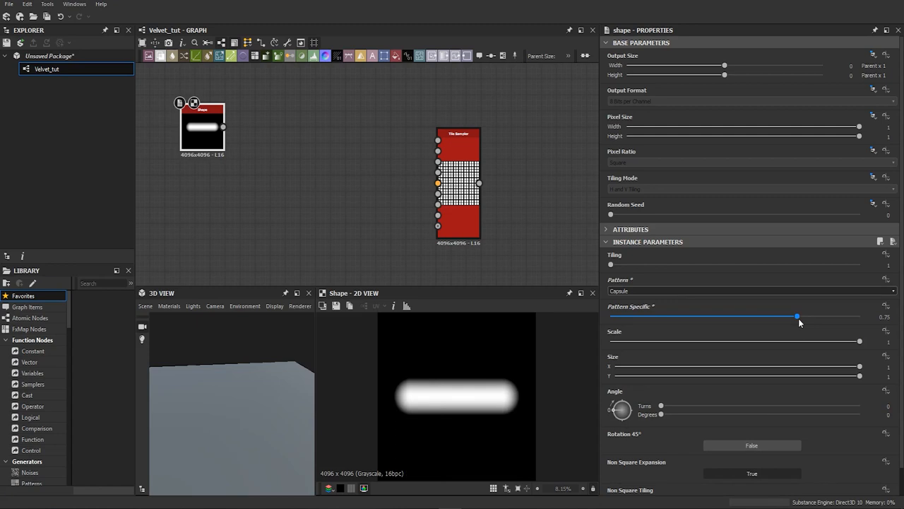
drag(201, 127, 187, 152)
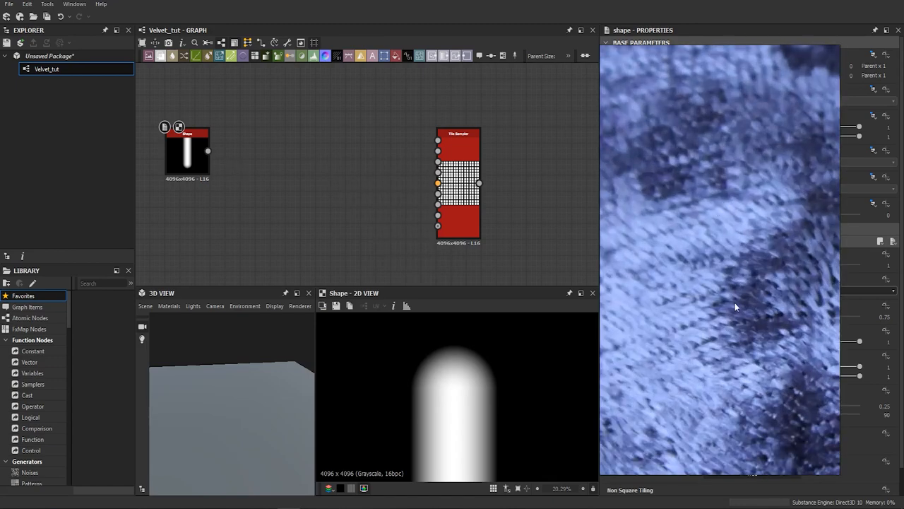
mouse_move(791, 305)
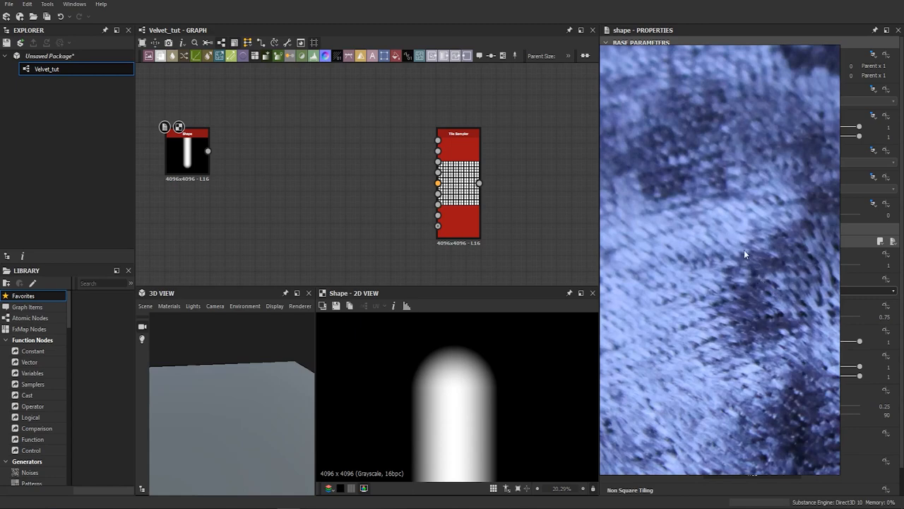
mouse_move(652, 189)
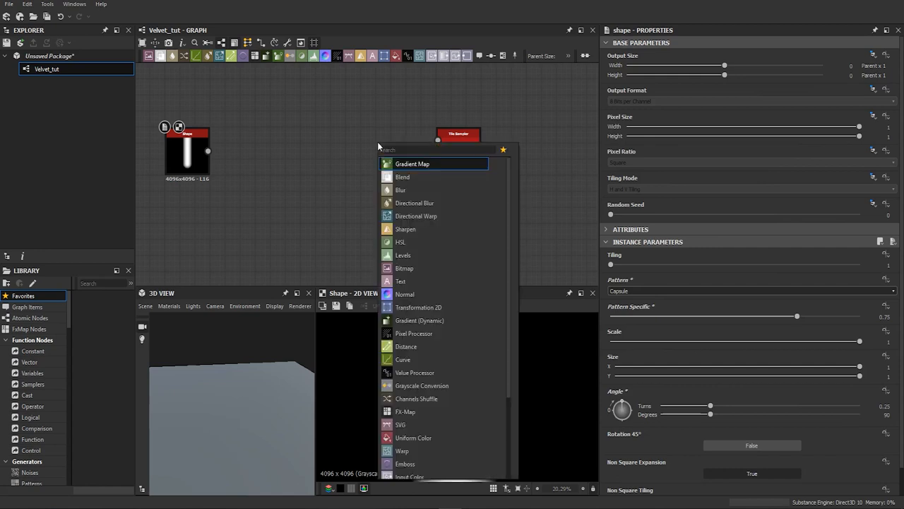
- Warp the capsule with a Directional Warp driven by a 90°-rotated Directional Noise, intensity 20
click(416, 215)
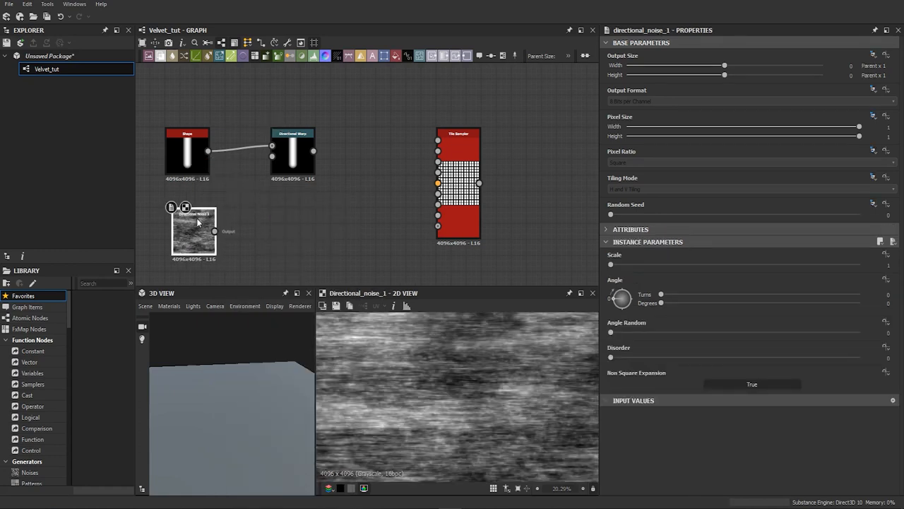
drag(220, 231, 247, 187)
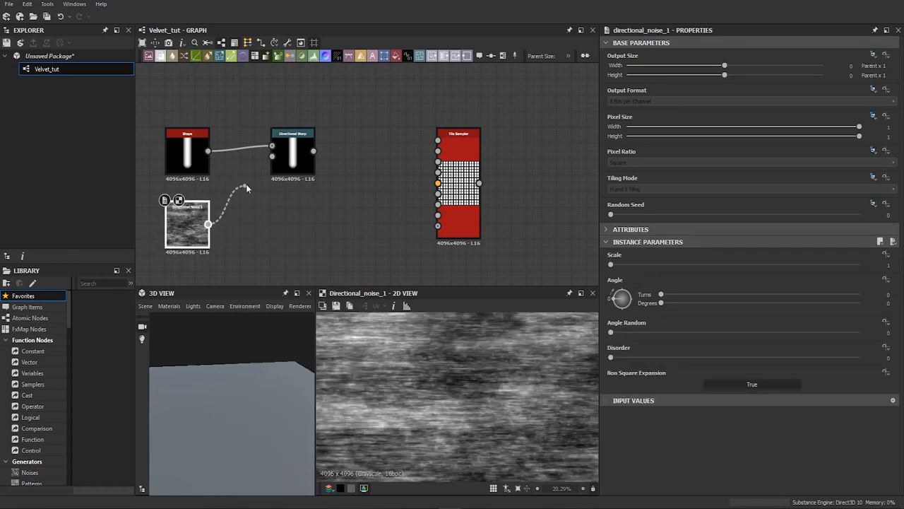
click(293, 151)
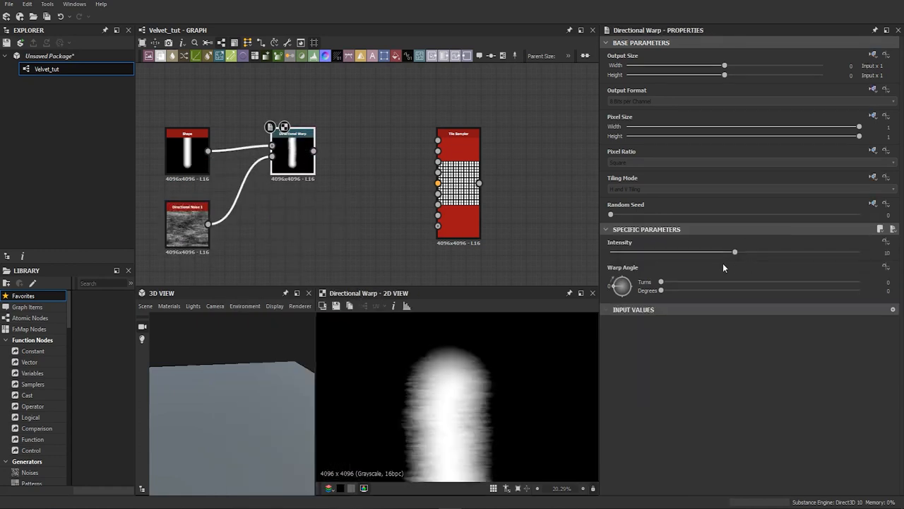
drag(735, 252, 859, 251)
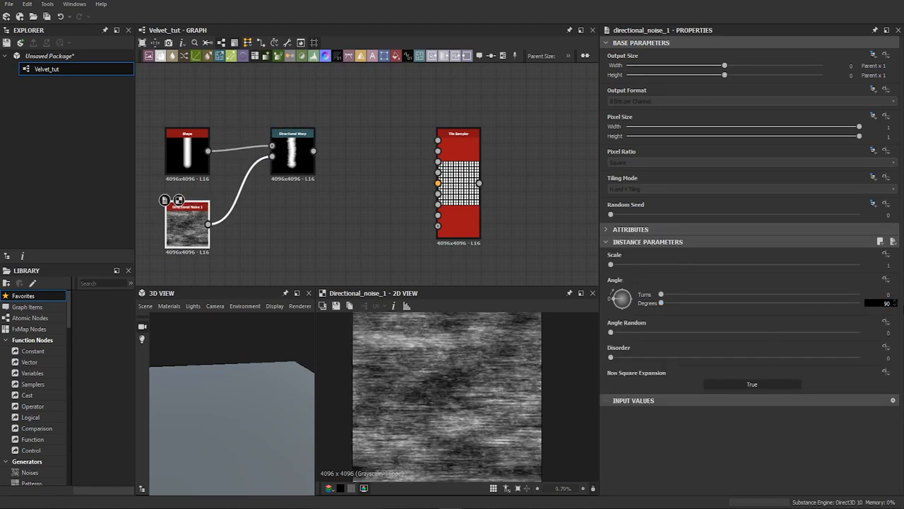
click(292, 150)
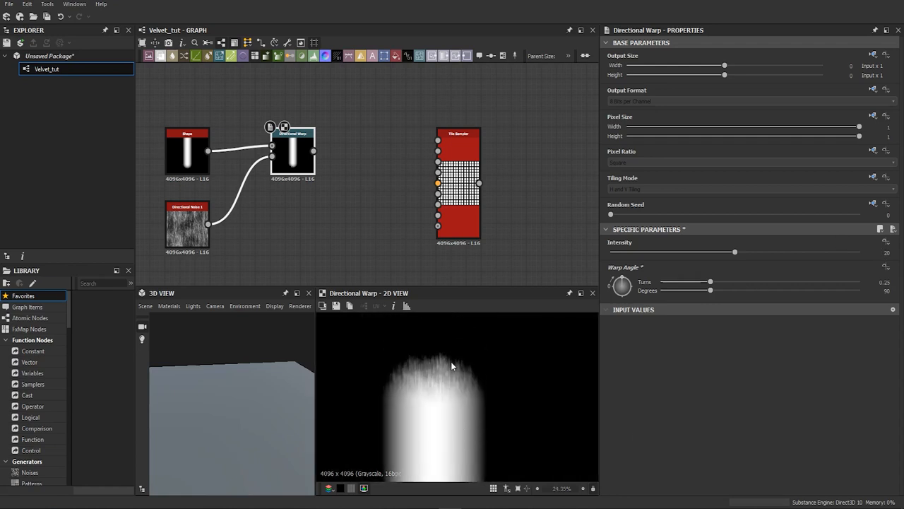
mouse_move(415, 368)
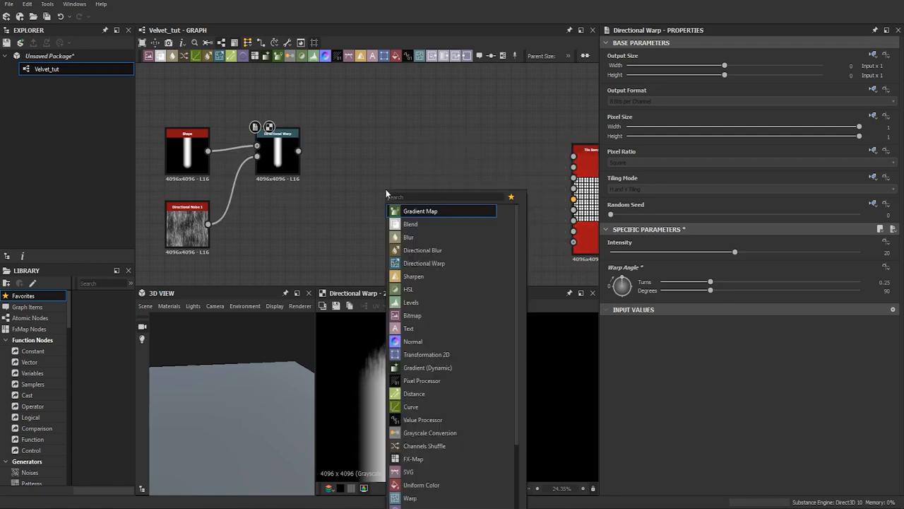
- Add a Blend node and a Transformation 2D node alongside the Directional Warp output
click(410, 224)
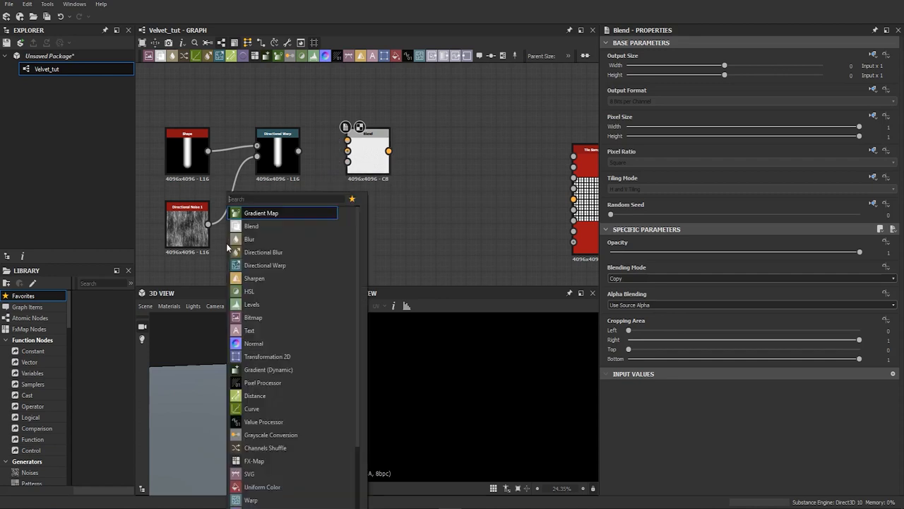
text(2d)
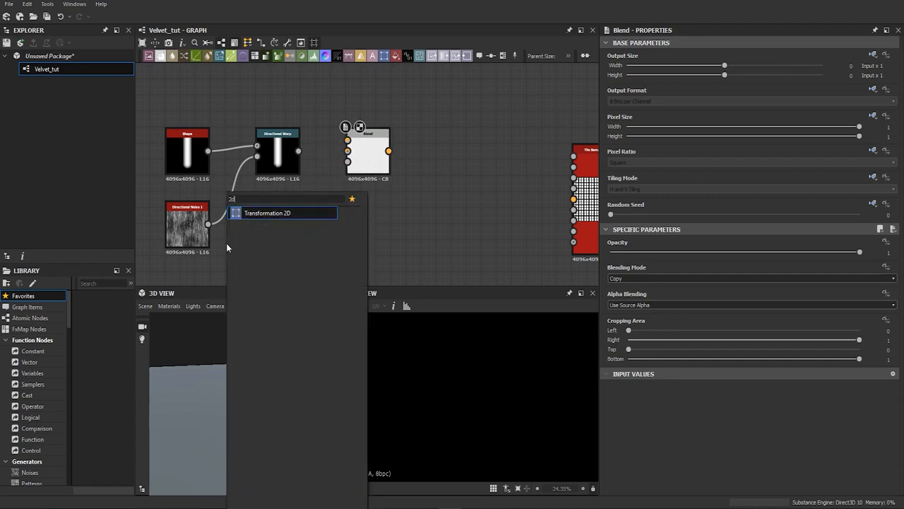
click(267, 212)
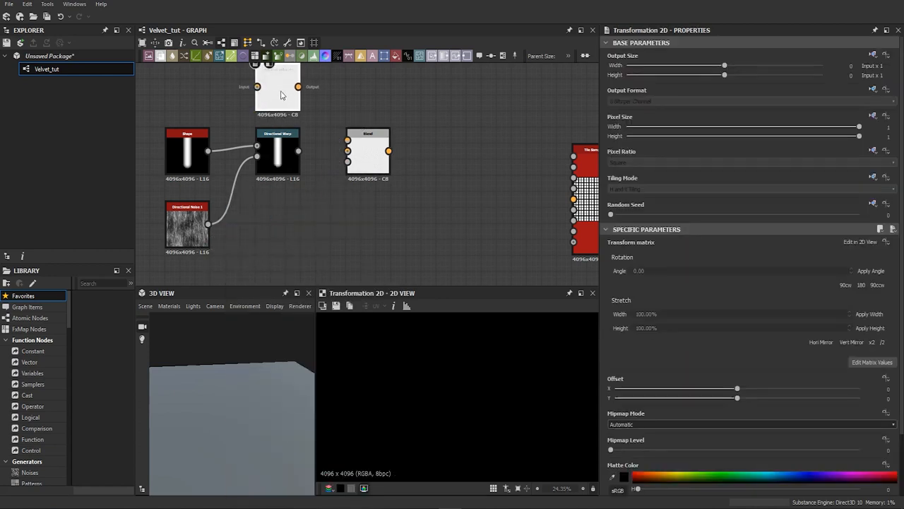
click(277, 151)
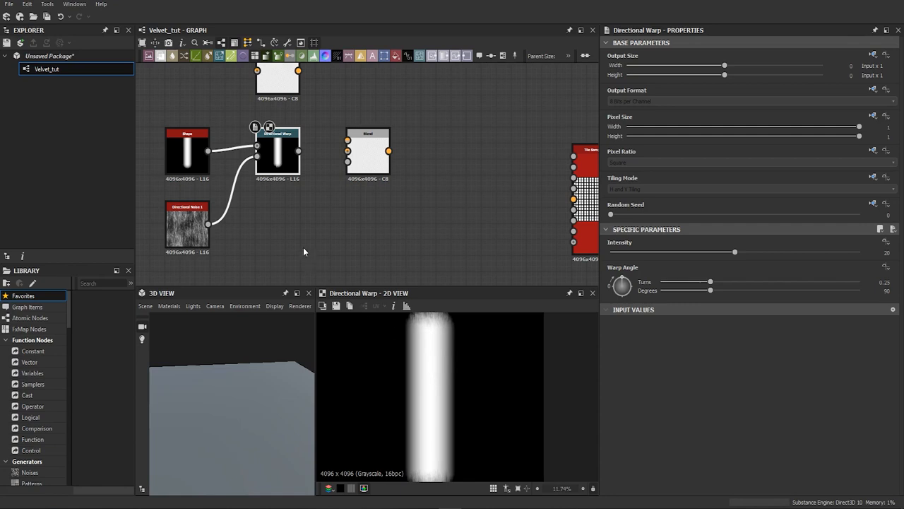
mouse_move(214, 219)
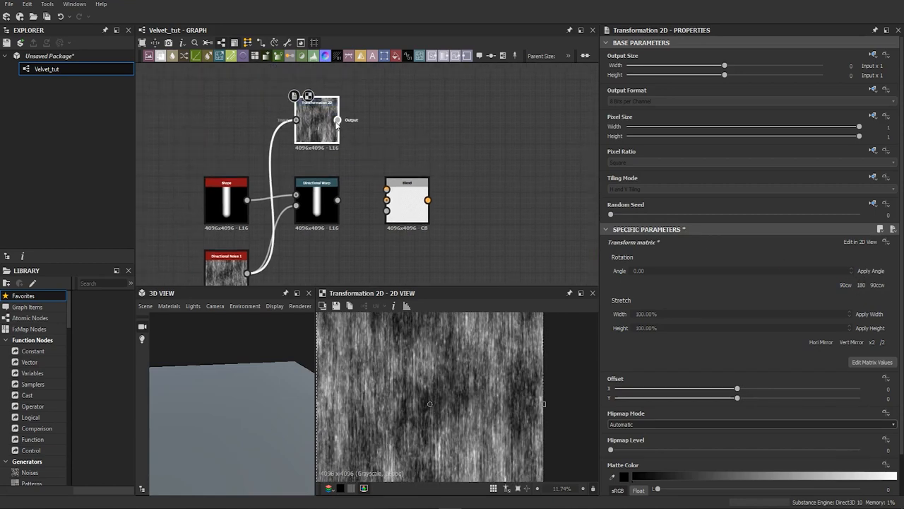
mouse_move(337, 120)
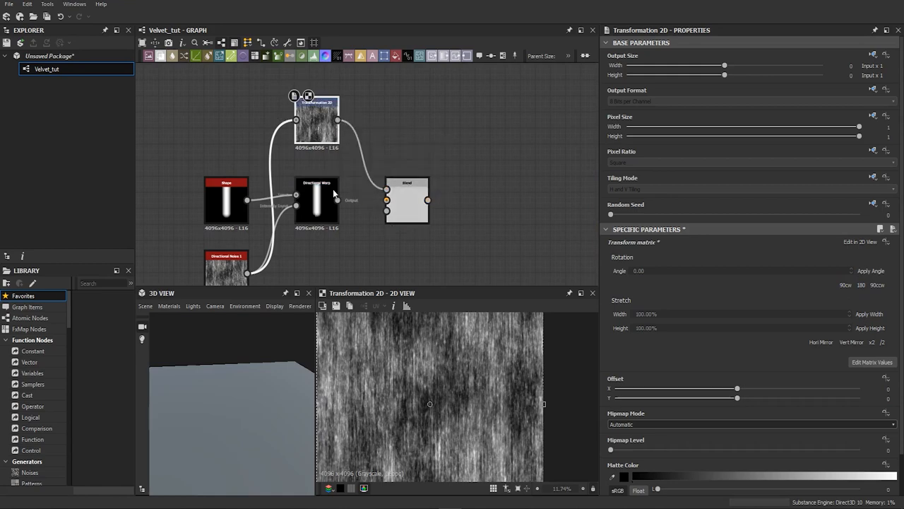
- Set the Blend to Multiply mode with opacity lowered to 0.35
click(407, 200)
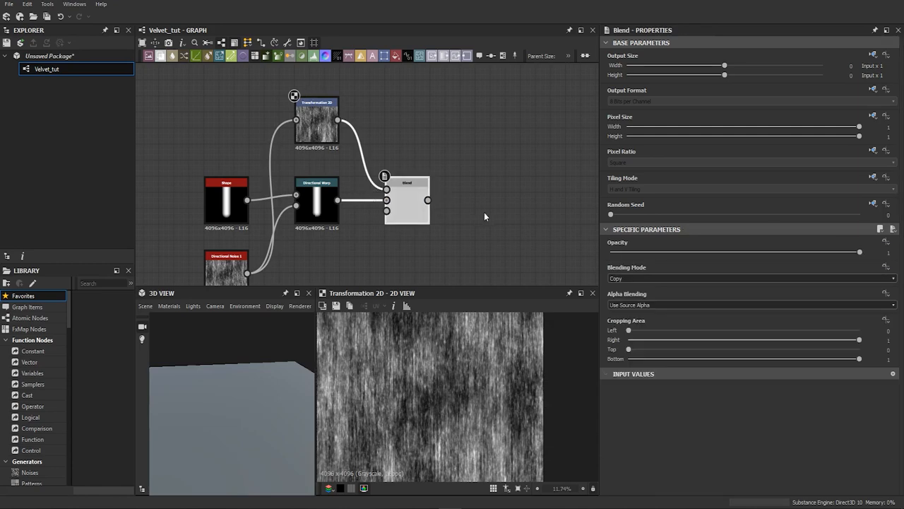
click(750, 277)
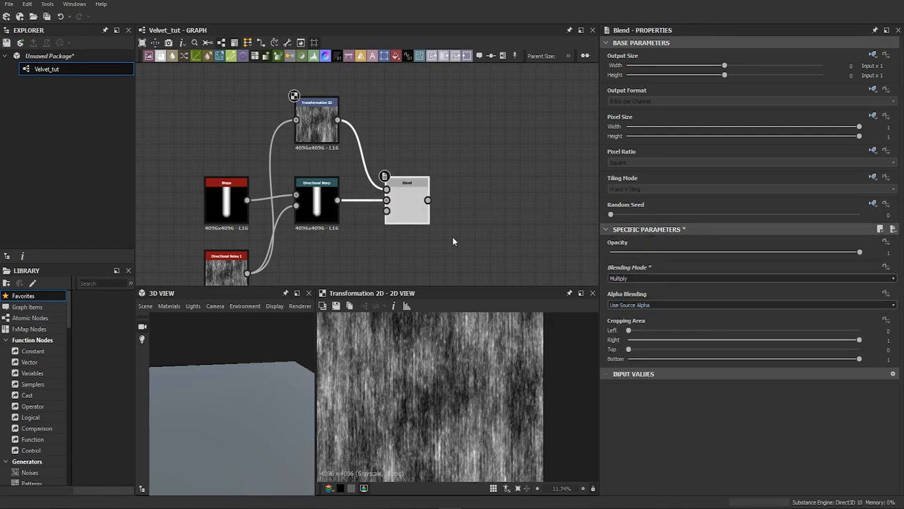
click(407, 200)
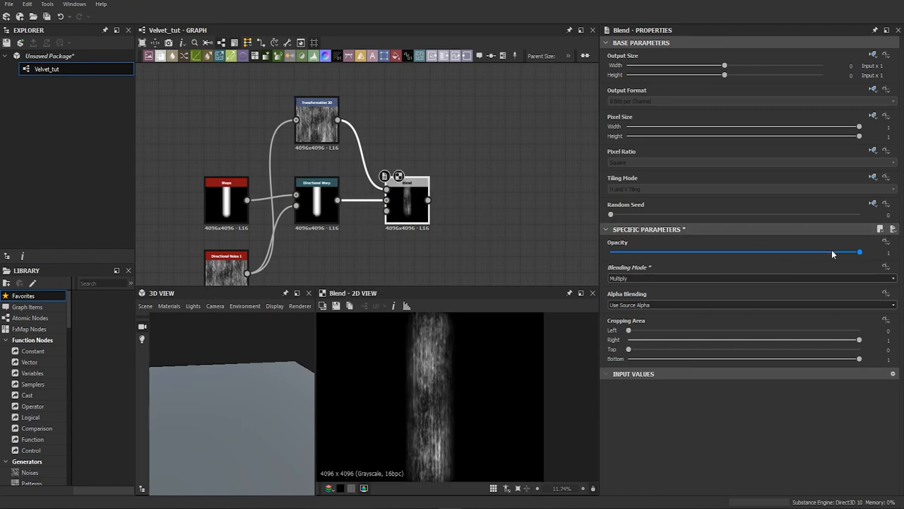
drag(859, 252, 729, 252)
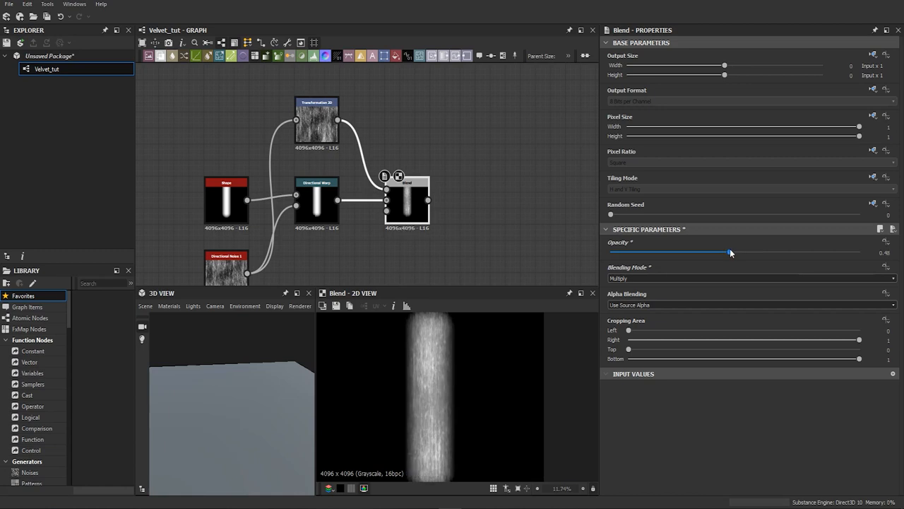
drag(730, 253, 698, 253)
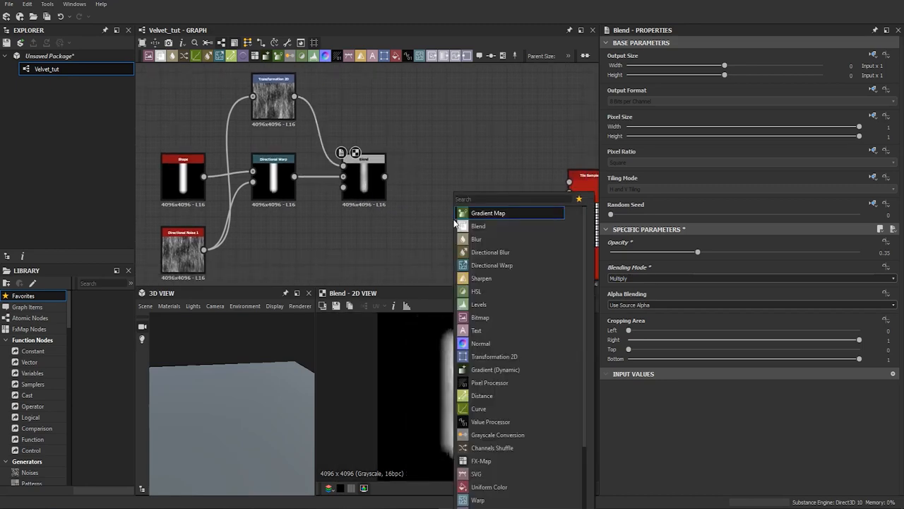
- Add a second Directional Warp after the Blend, driven by a Perlin Noise
text(d)
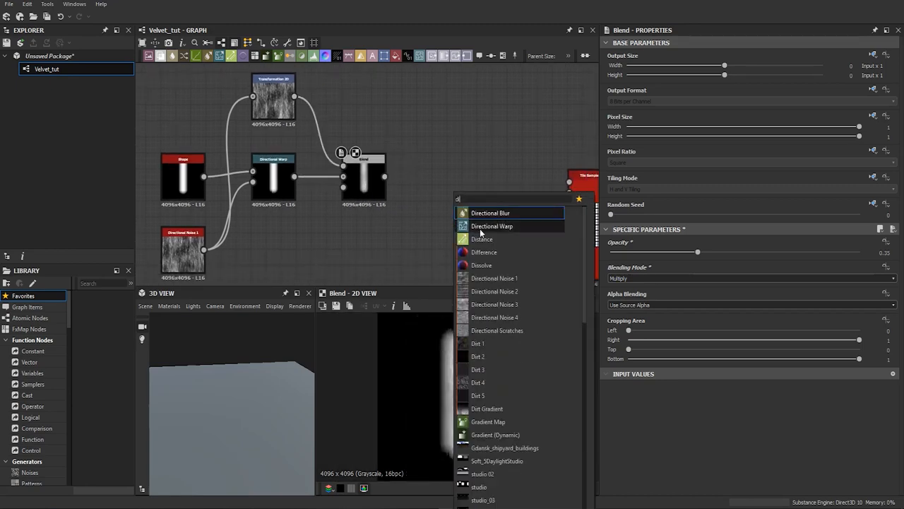
click(492, 226)
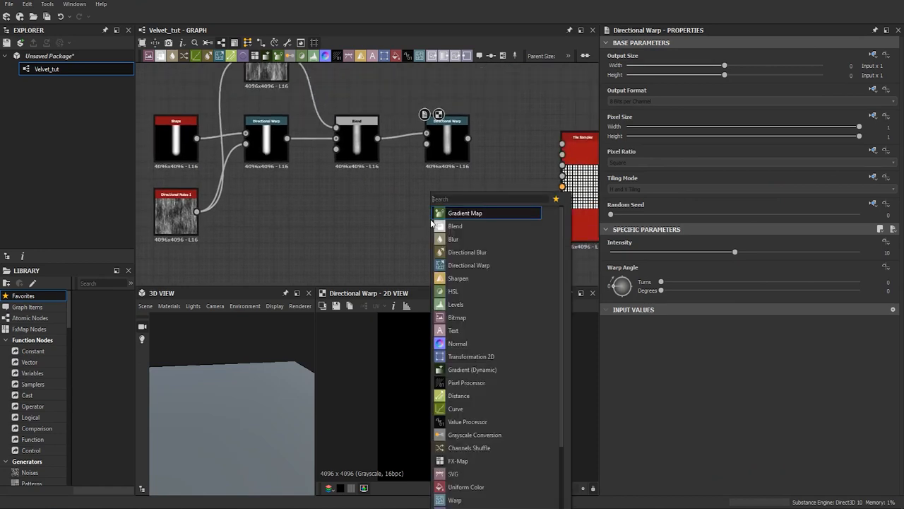
text(per)
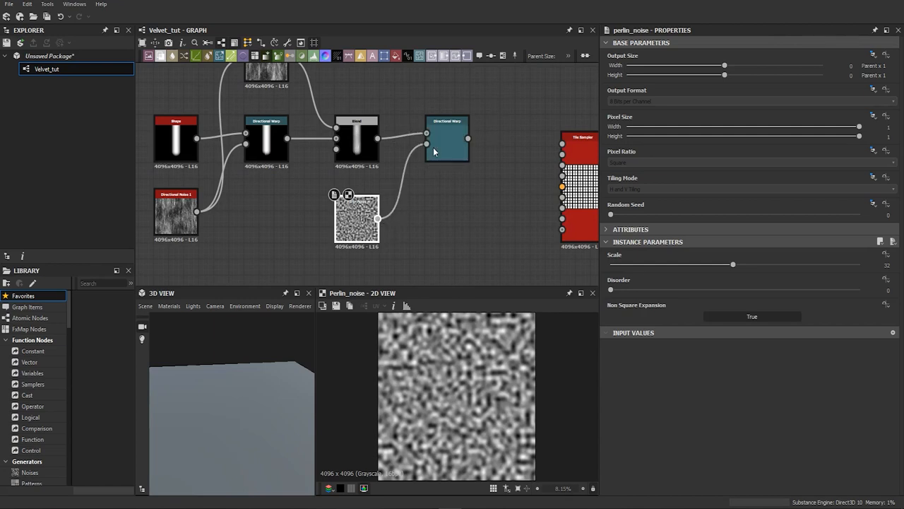
click(446, 138)
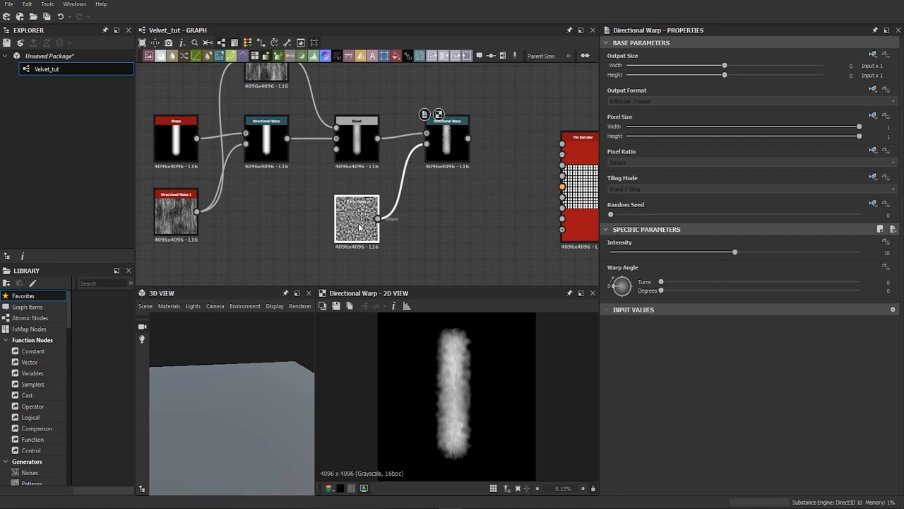
- Set the Perlin Noise scale to 5 and the warp intensity to about 16
click(357, 202)
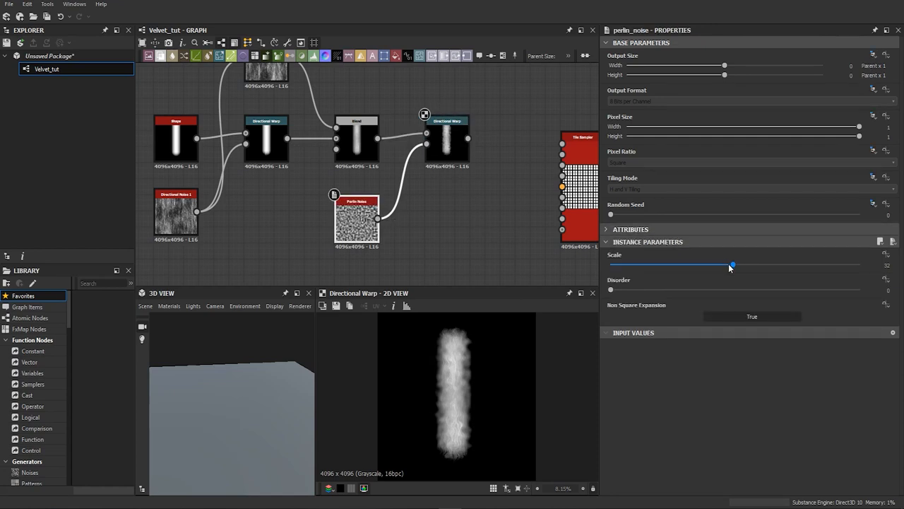
drag(732, 265, 725, 265)
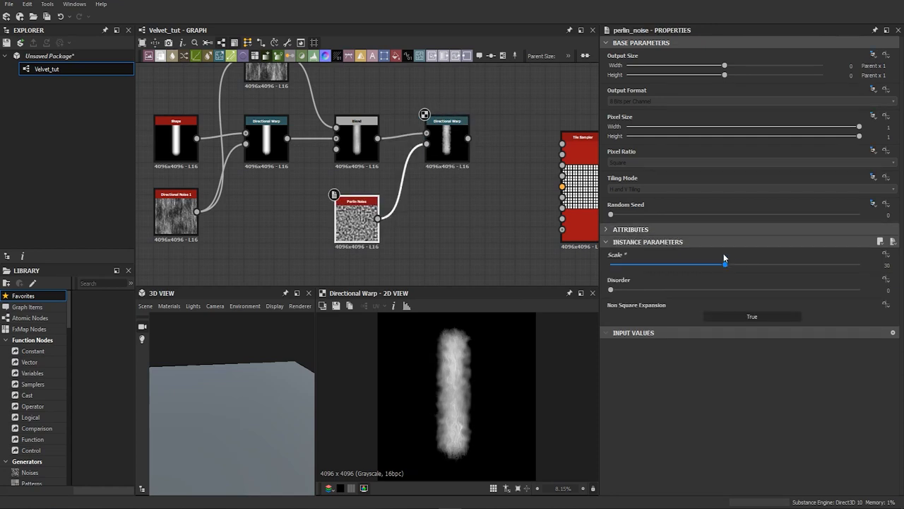
click(176, 212)
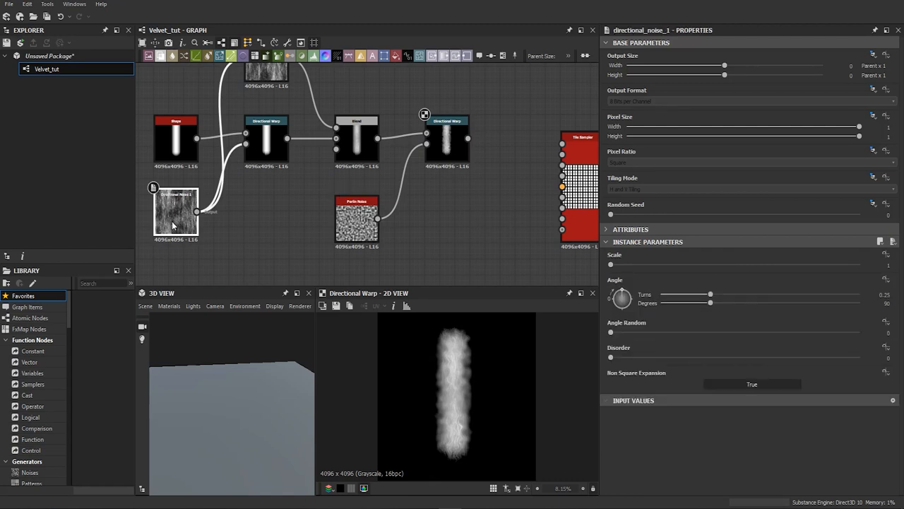
click(357, 219)
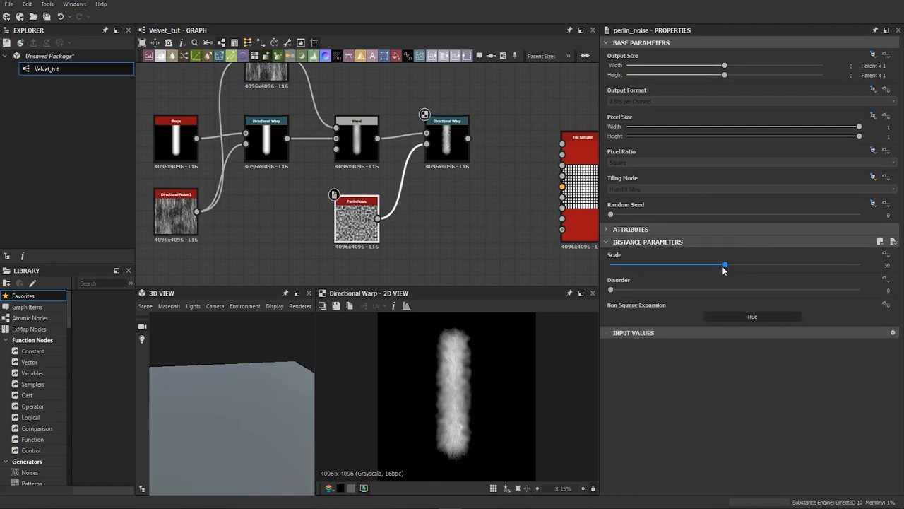
drag(724, 264, 630, 264)
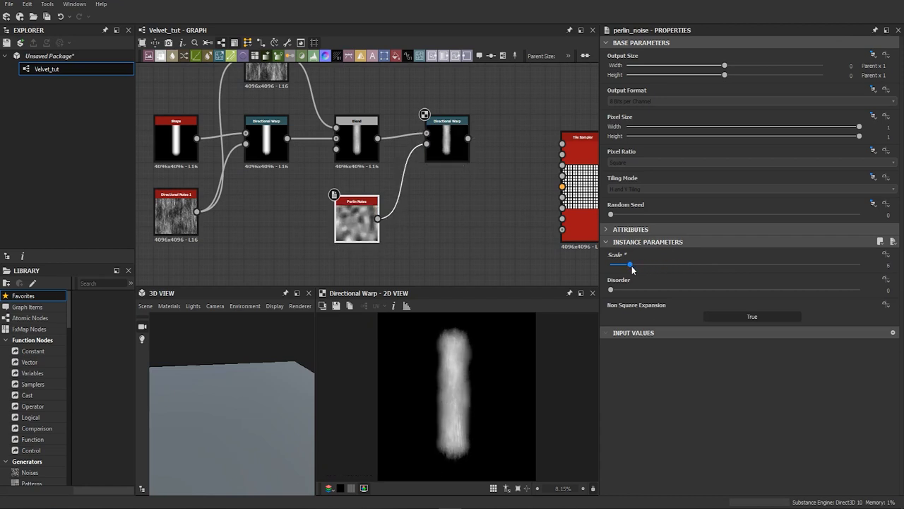
drag(628, 265, 638, 264)
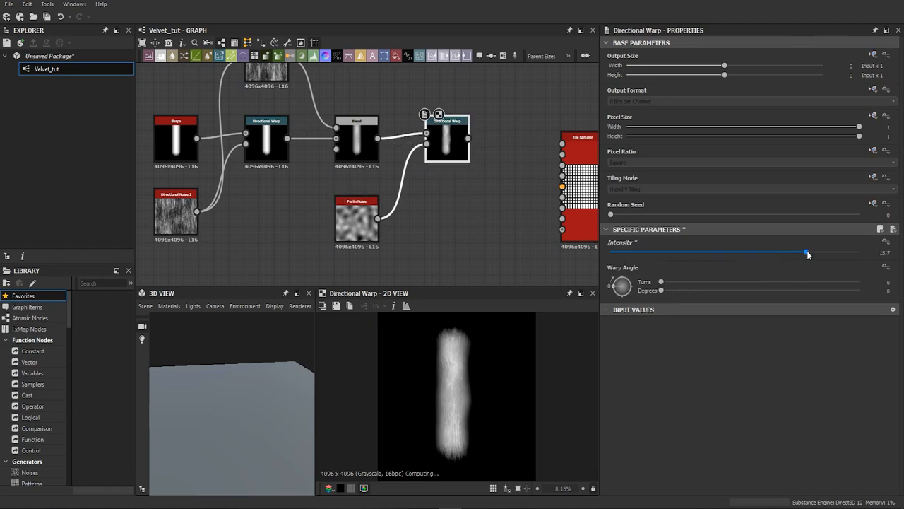
drag(809, 253, 812, 253)
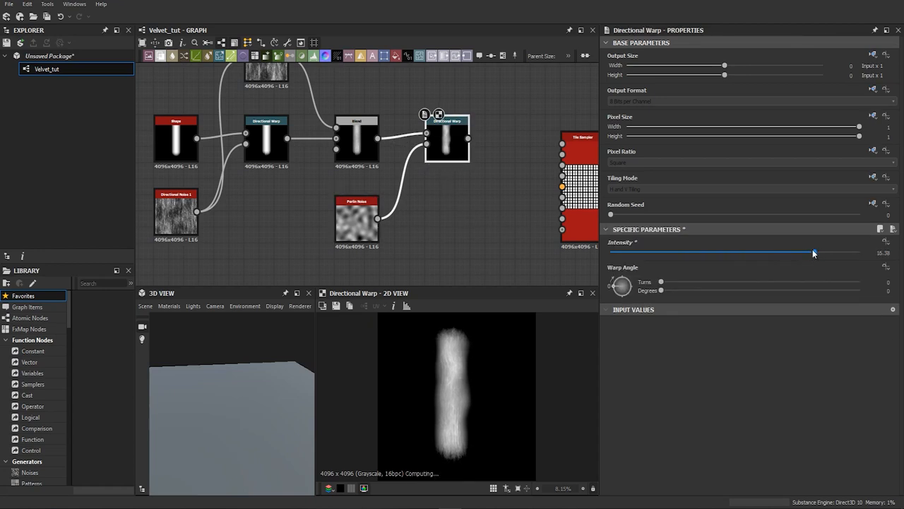
click(887, 243)
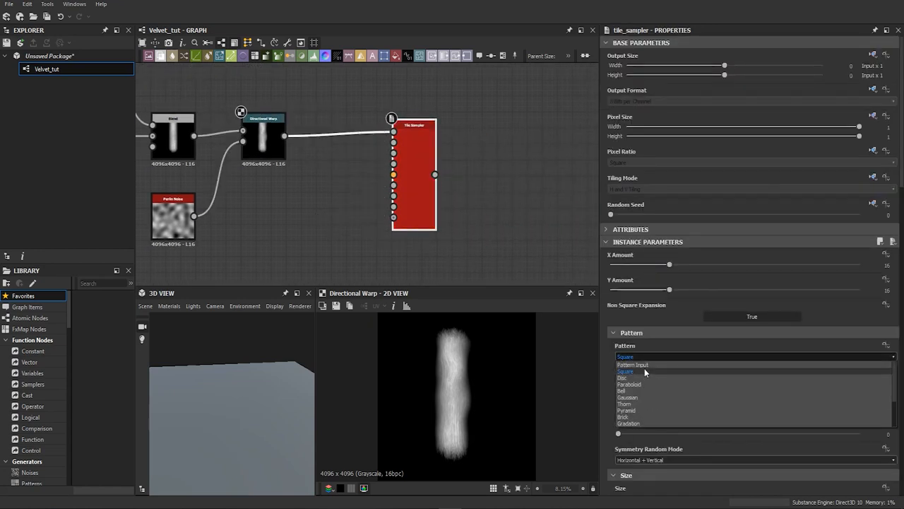
- Set the Tile Sampler's Pattern to Pattern Input so it tiles the warped stroke
click(625, 371)
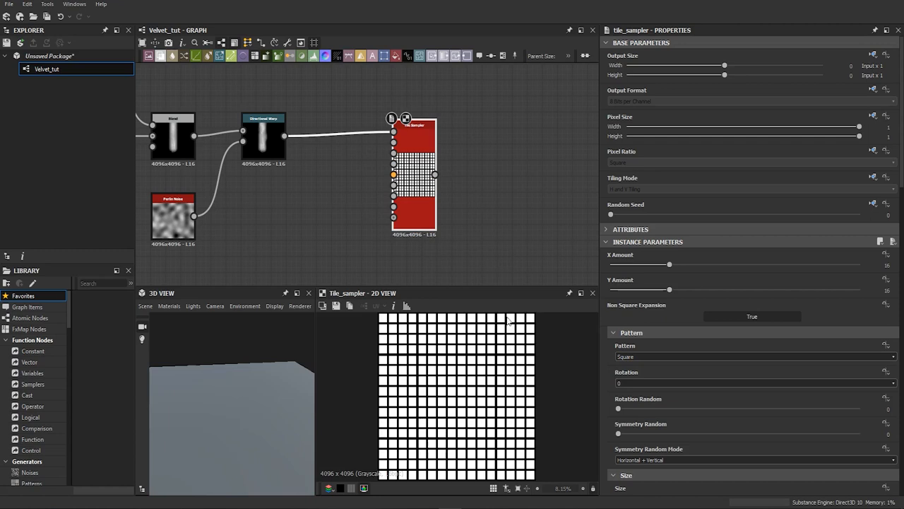
click(752, 357)
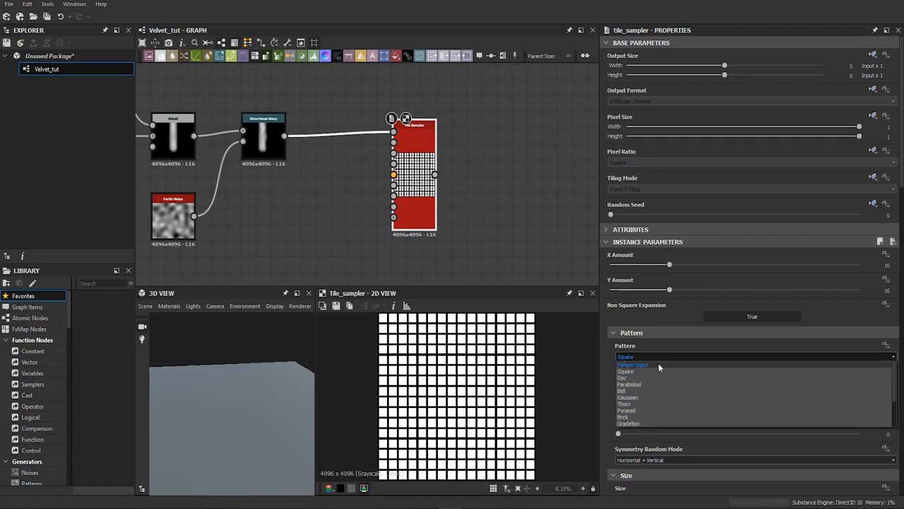
click(632, 364)
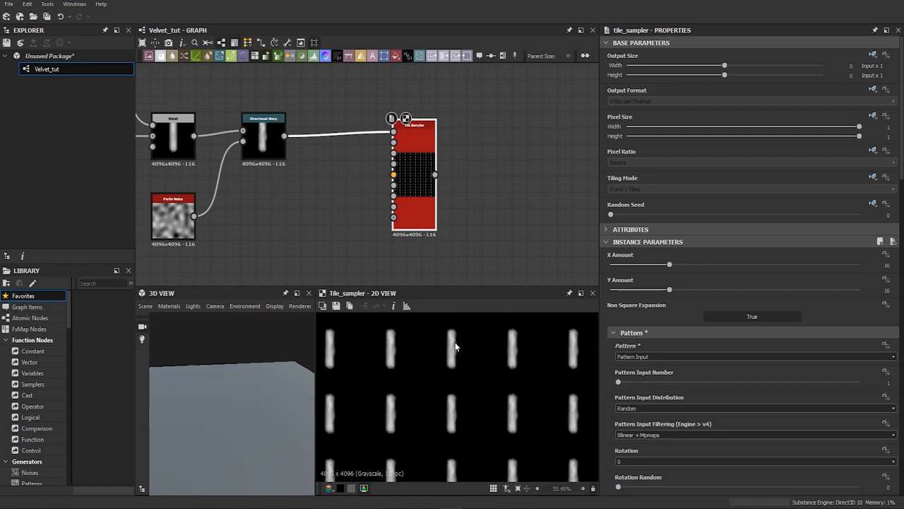
mouse_move(452, 347)
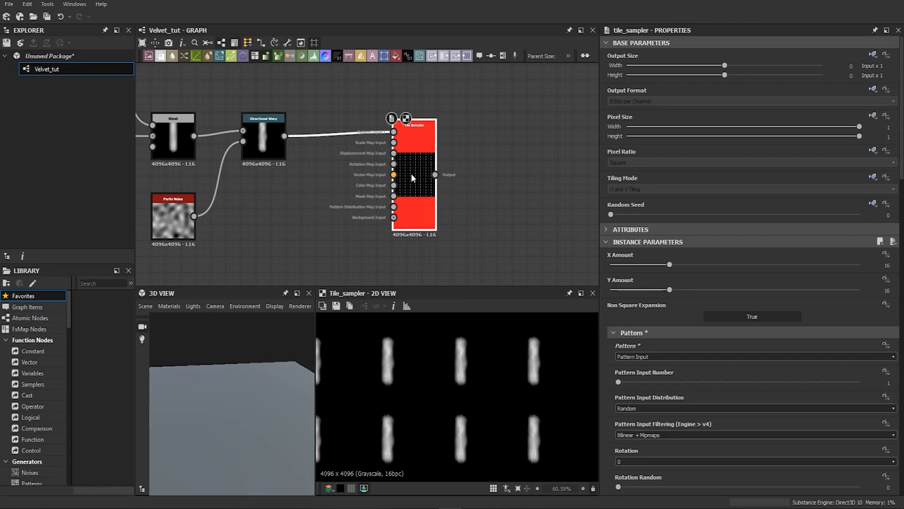
mouse_move(406, 185)
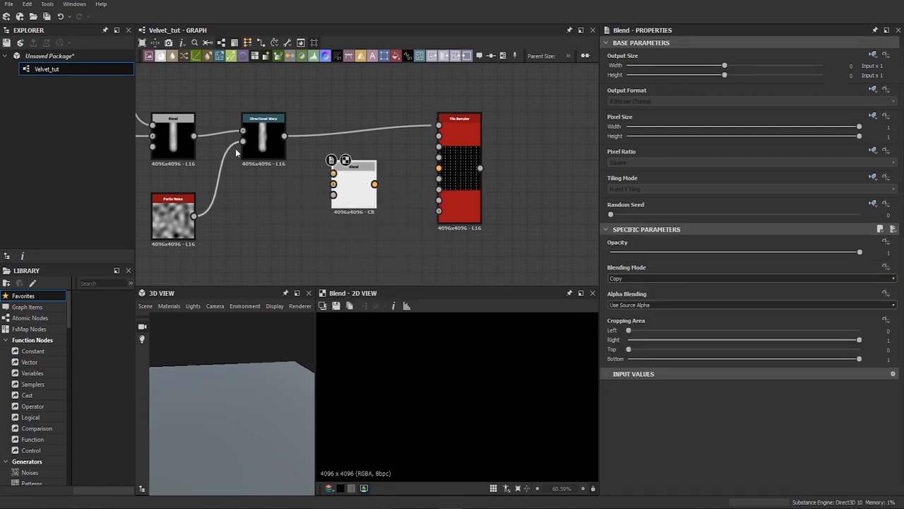
- Blend a Linear Gradient with the warped strand and feed that Blend into the Tile Sampler
text(gradien)
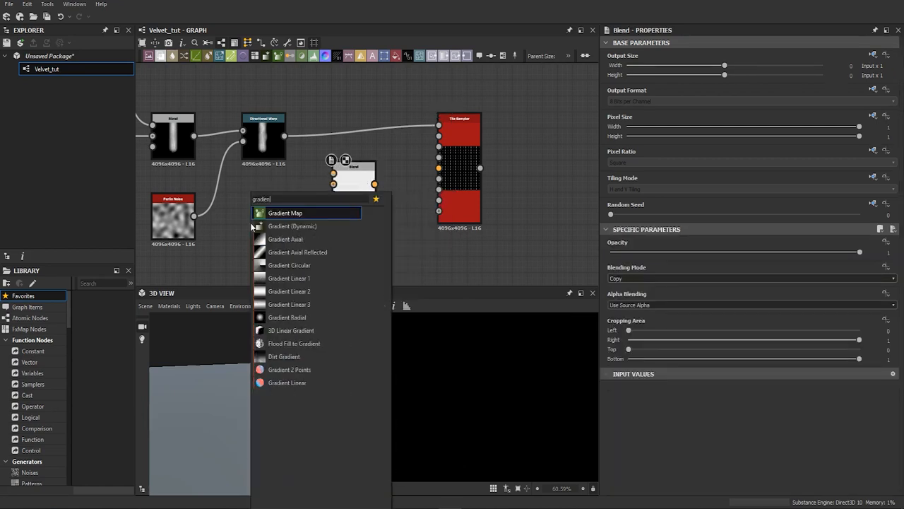
click(289, 278)
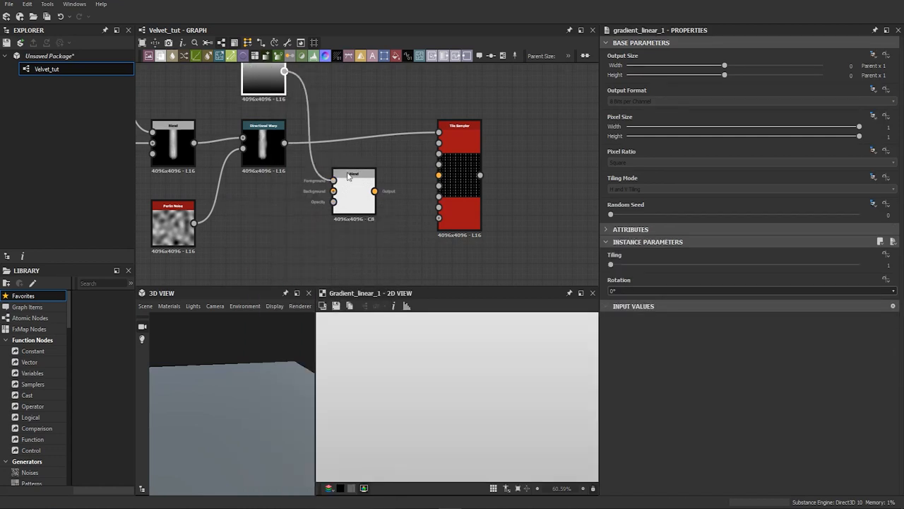
drag(353, 177, 361, 142)
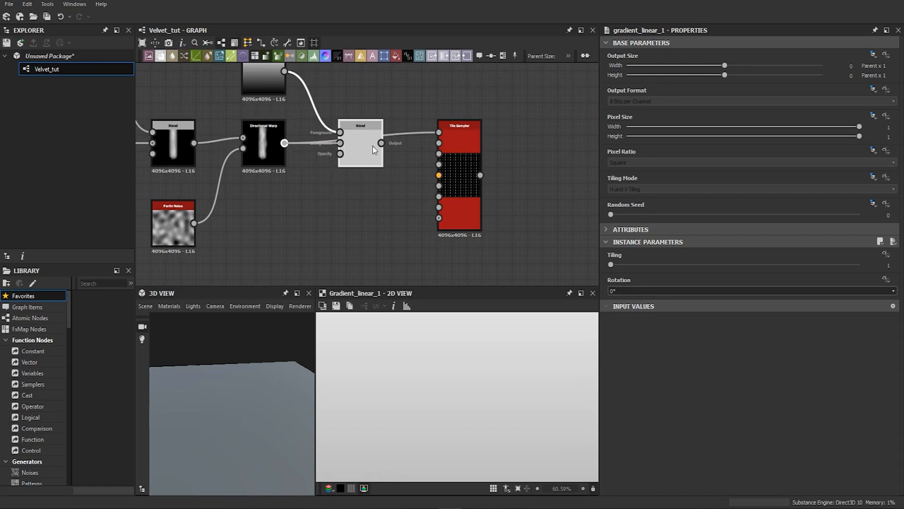
click(360, 141)
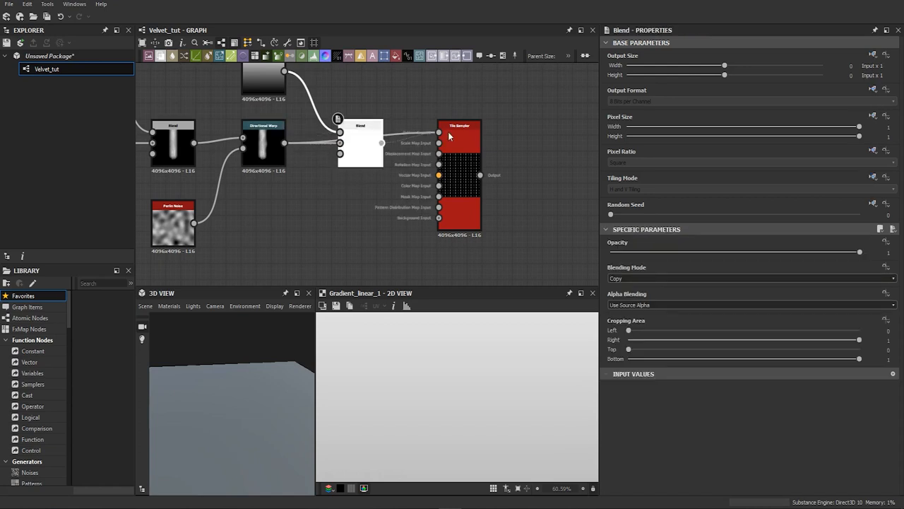
drag(448, 136, 478, 128)
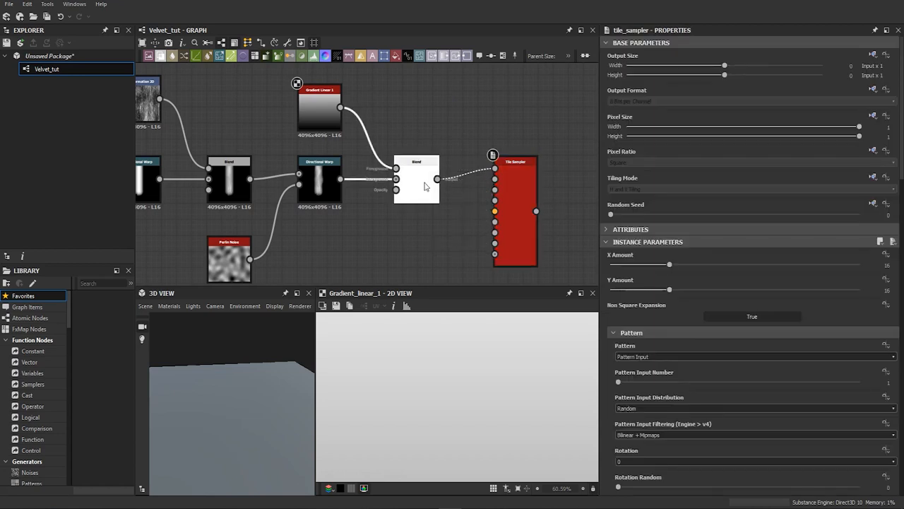
click(417, 169)
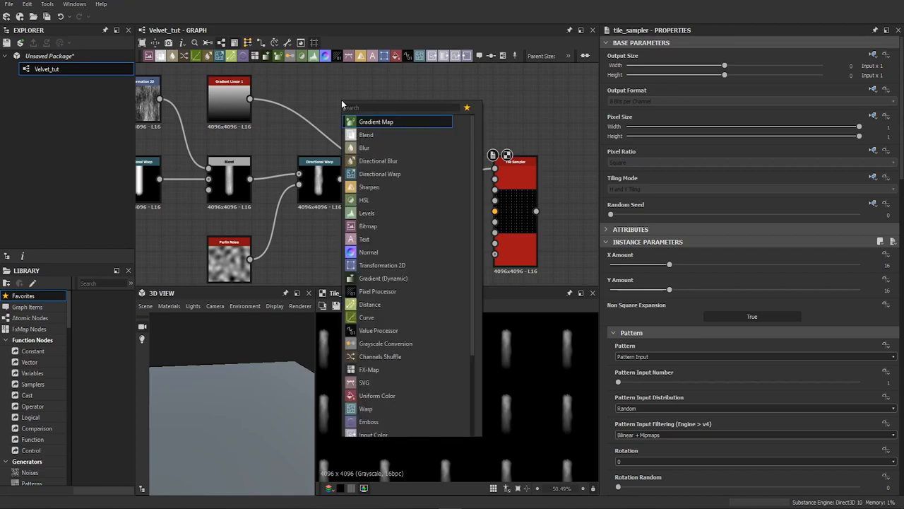
- Route Gradient Linear 1 through a new Levels node into the Multiply Blend
click(366, 134)
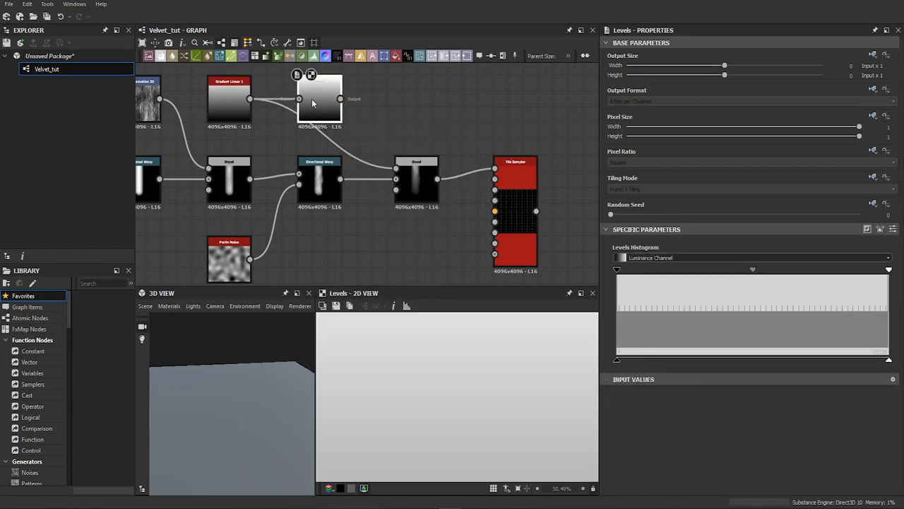
click(417, 180)
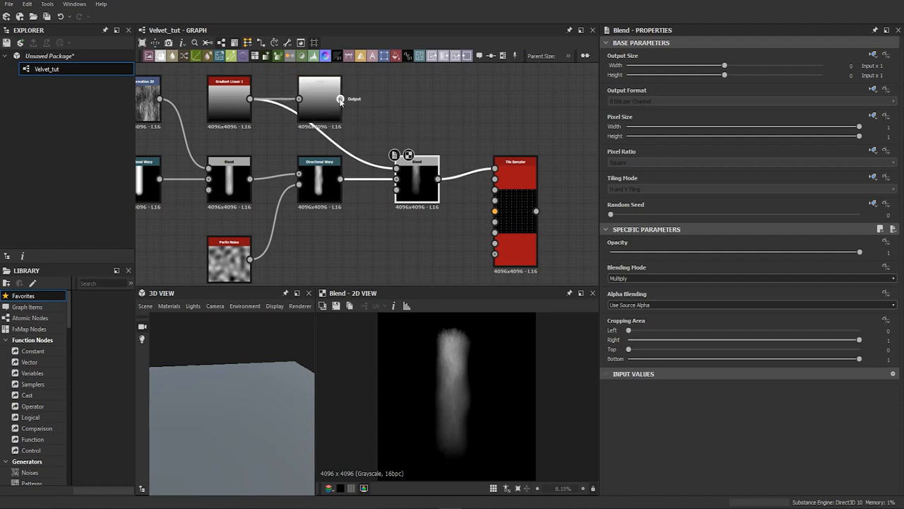
click(320, 99)
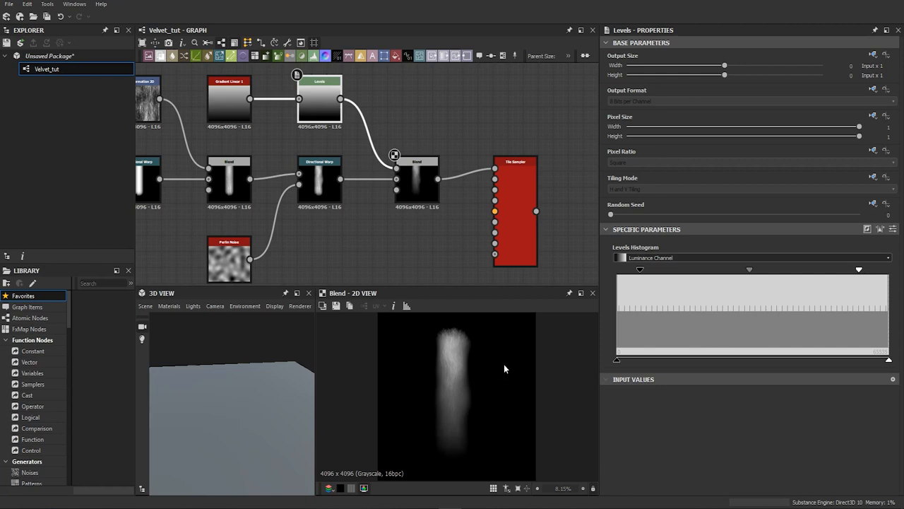
mouse_move(486, 348)
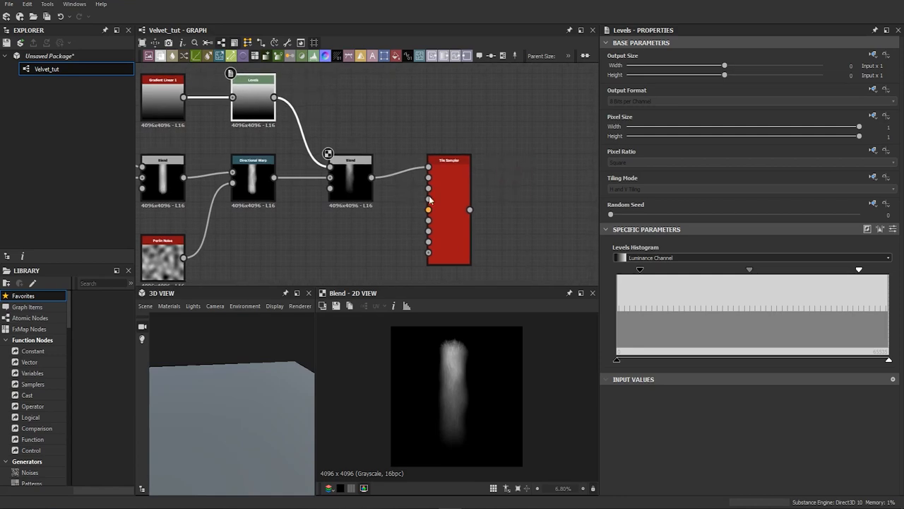
- Set the Tile Sampler to 16 tiles each way, Size Random X 0.05, Y 0.14, Scale 6.5
click(449, 208)
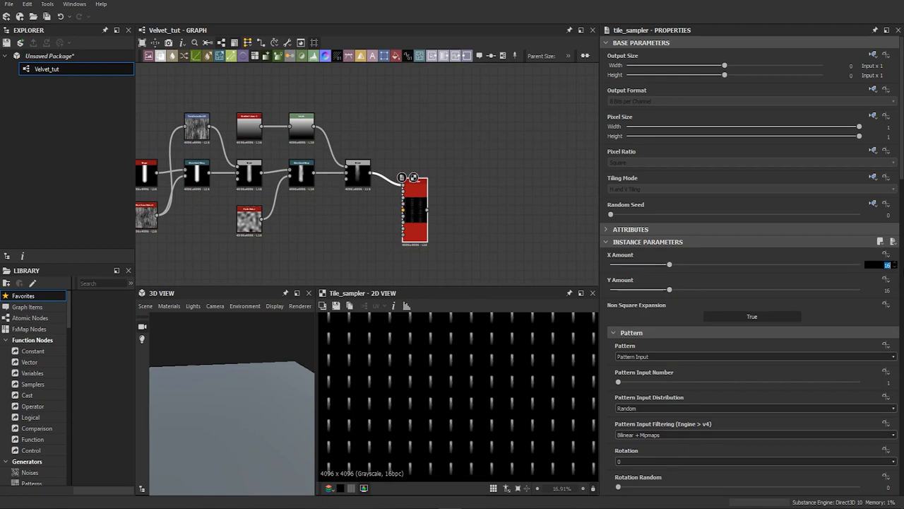
drag(669, 265, 734, 264)
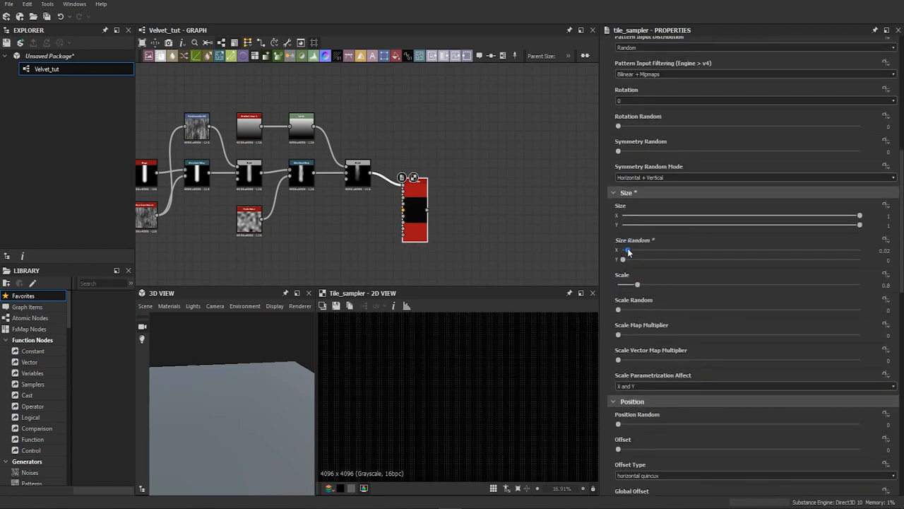
drag(620, 251, 637, 251)
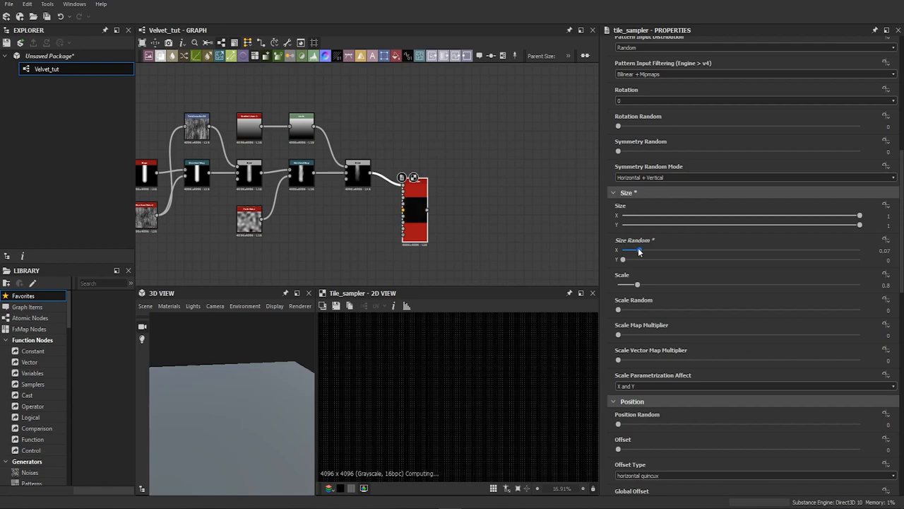
drag(622, 259, 664, 259)
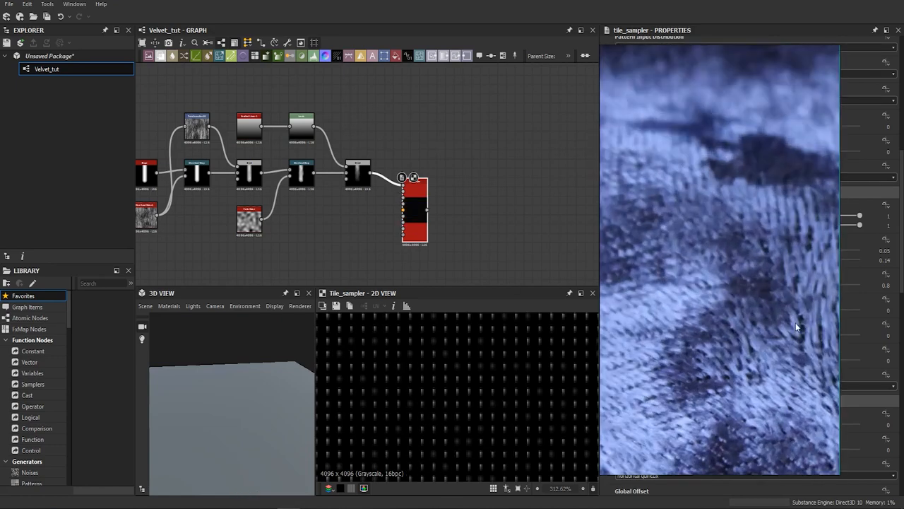
mouse_move(740, 228)
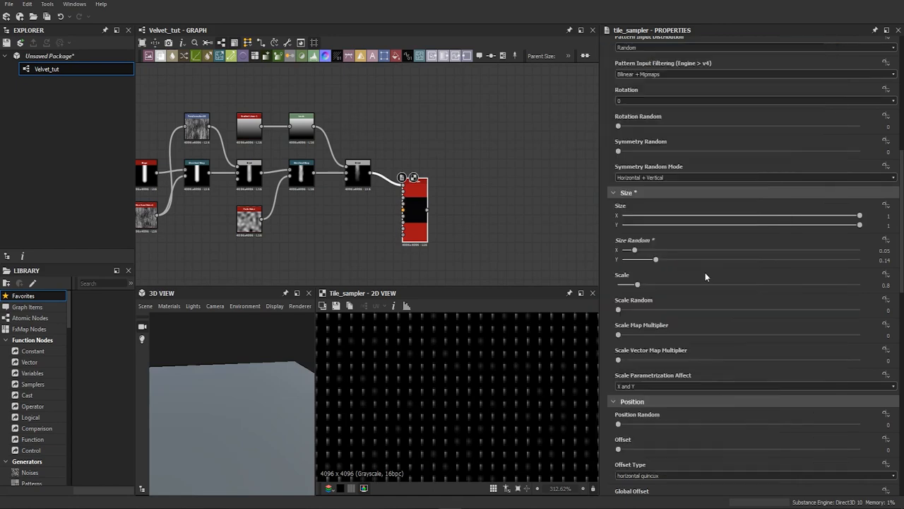
drag(637, 284, 736, 284)
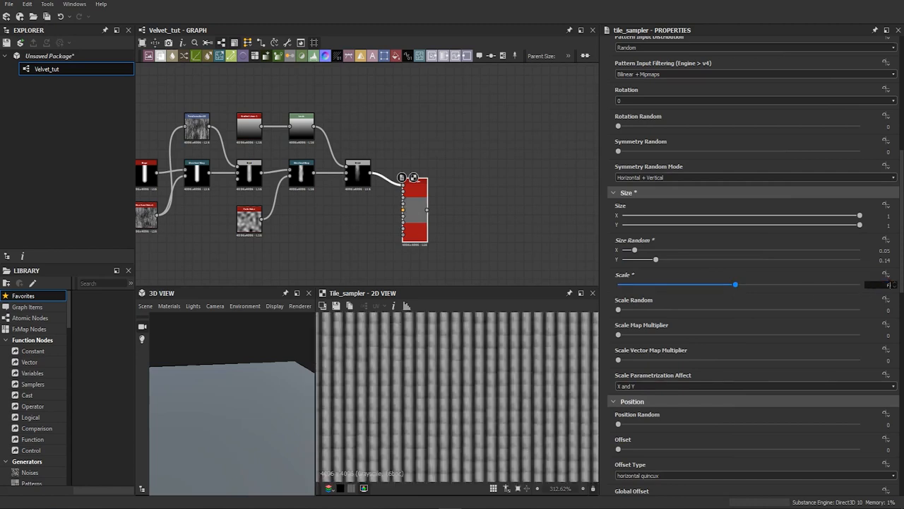
drag(737, 284, 775, 284)
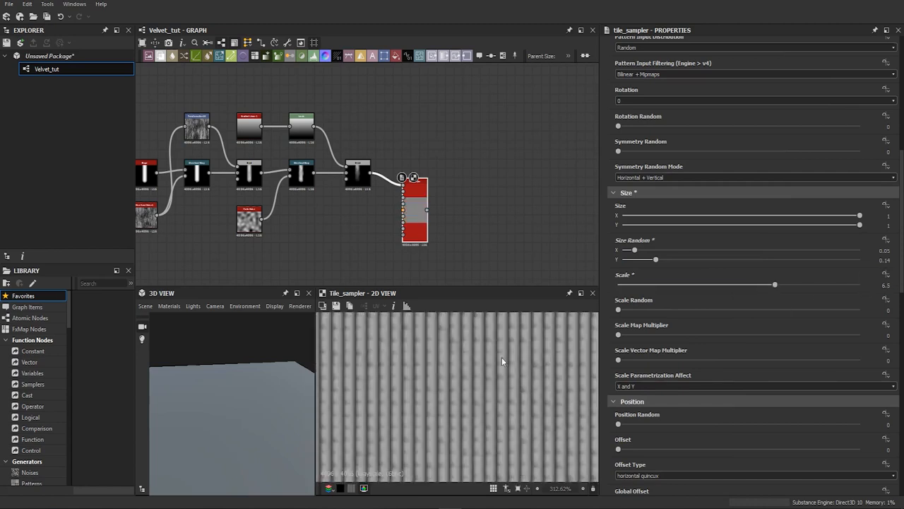
scroll(down, 3)
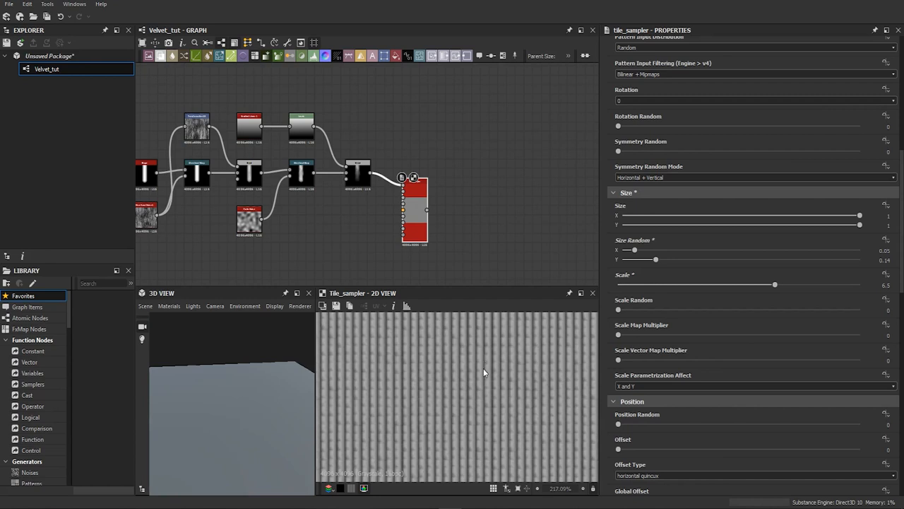
mouse_move(499, 358)
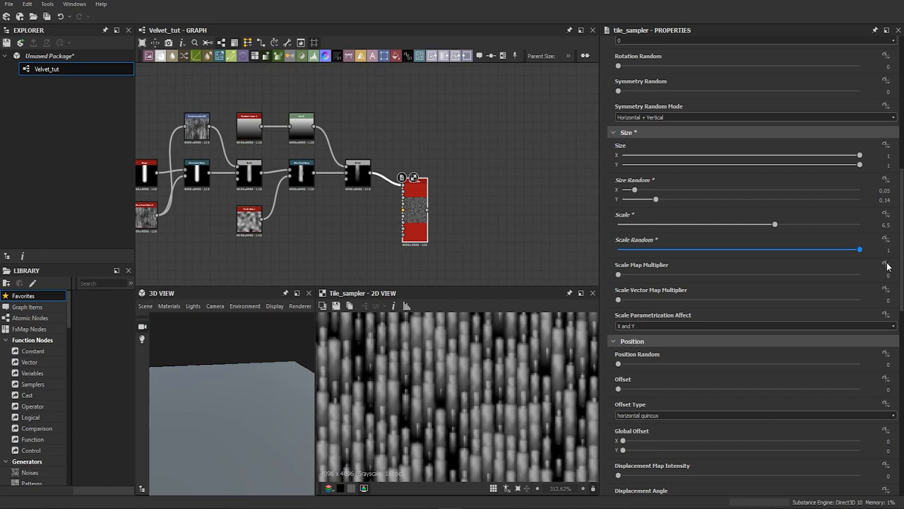
- Lower the Tile Sampler's Scale Random to 0.2 and set Position Random to 0.12
drag(859, 249, 675, 250)
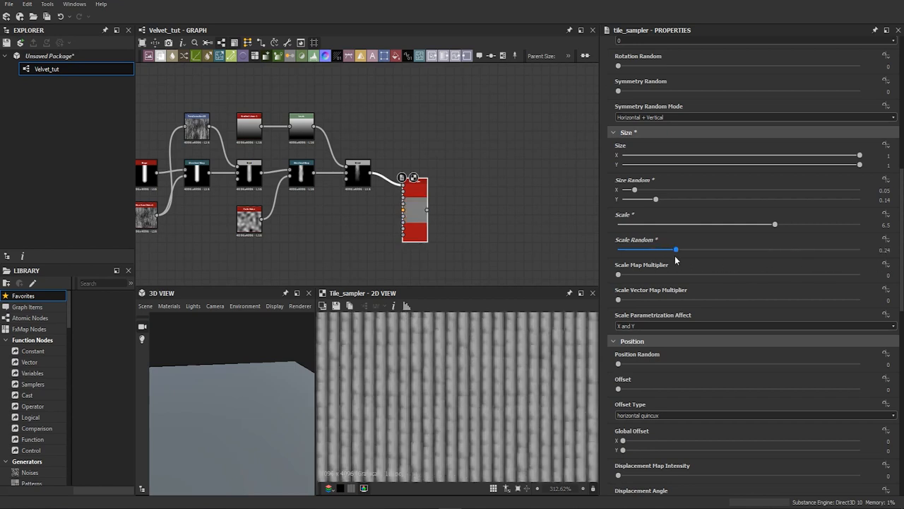
drag(675, 249, 668, 249)
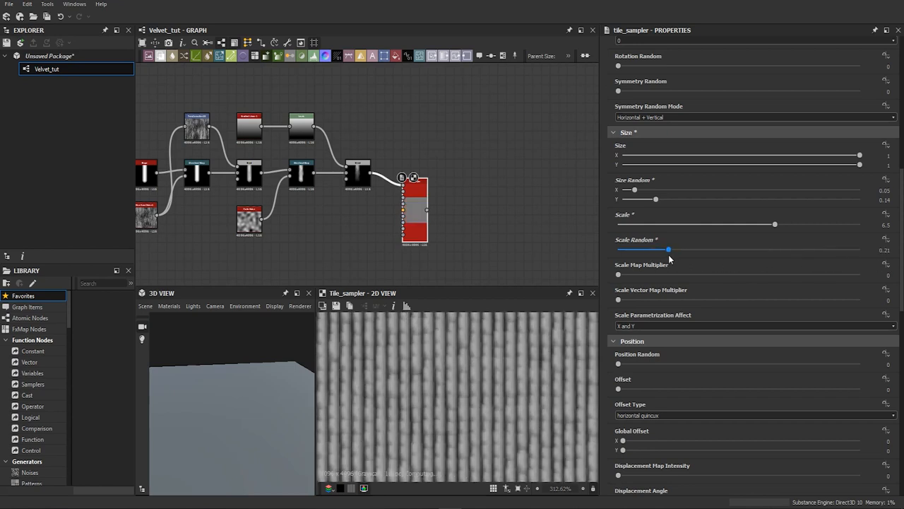
drag(669, 249, 666, 250)
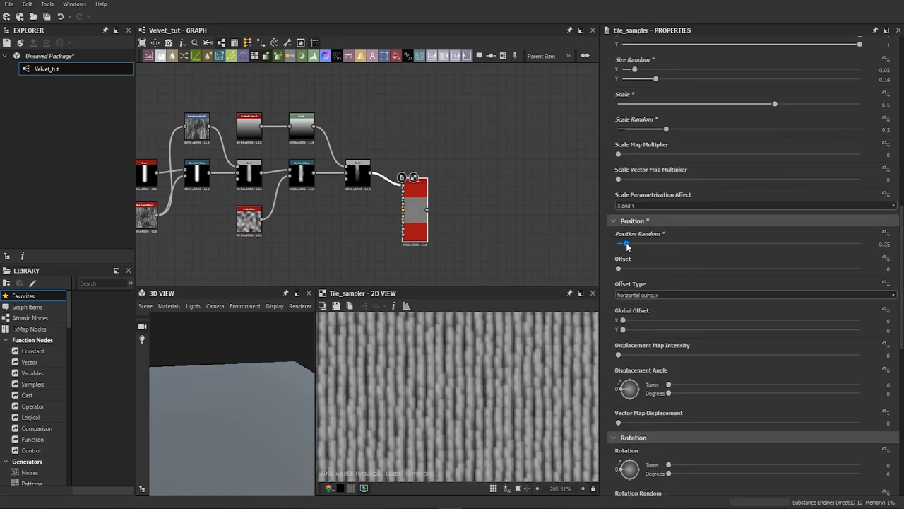
drag(626, 244, 622, 243)
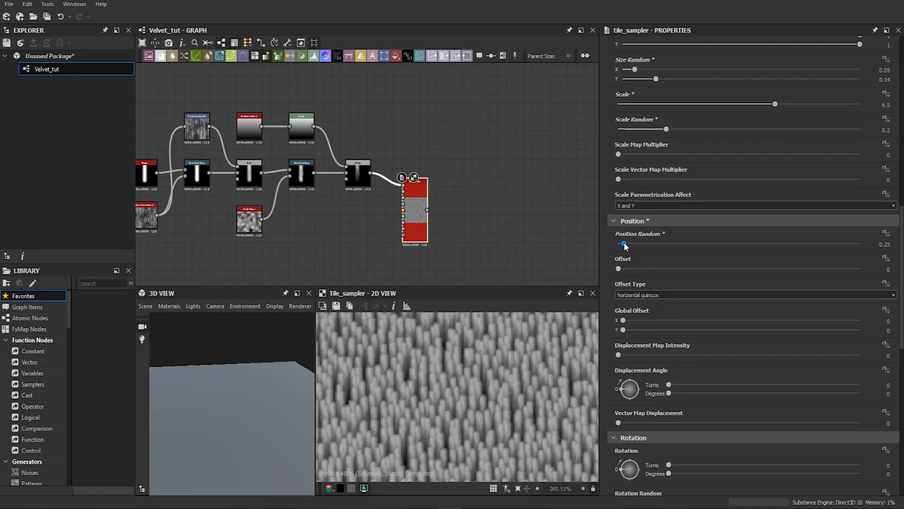
drag(625, 244, 620, 244)
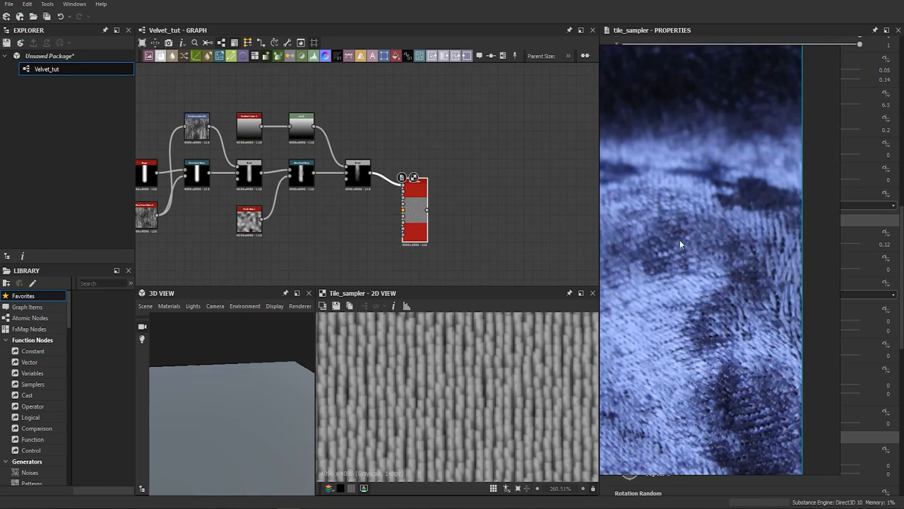
mouse_move(525, 292)
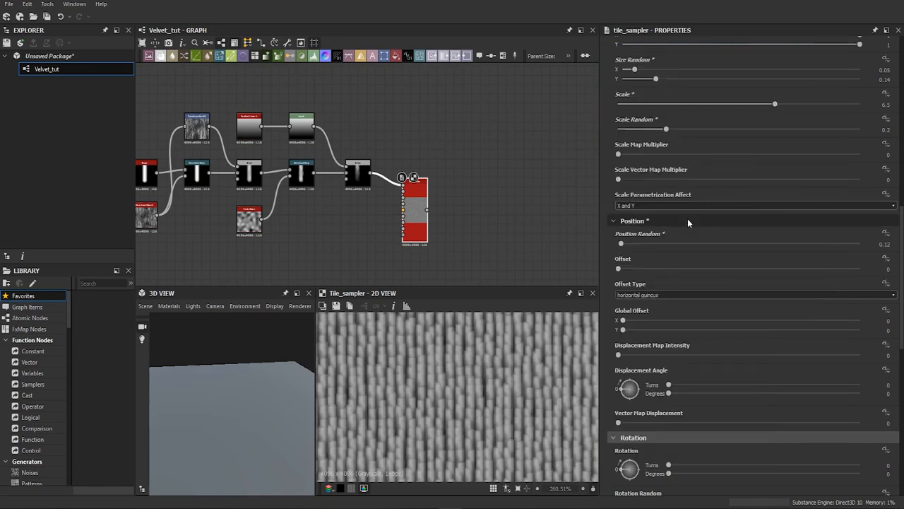
scroll(down, 3)
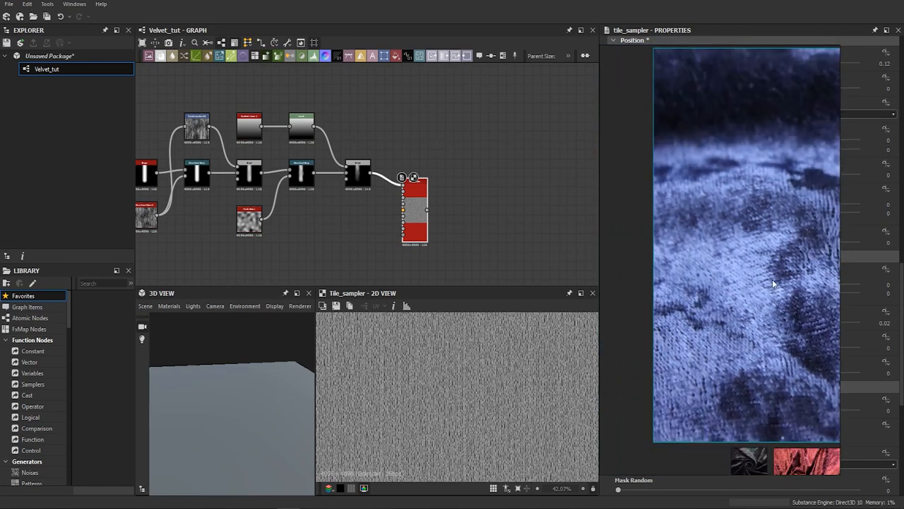
mouse_move(752, 264)
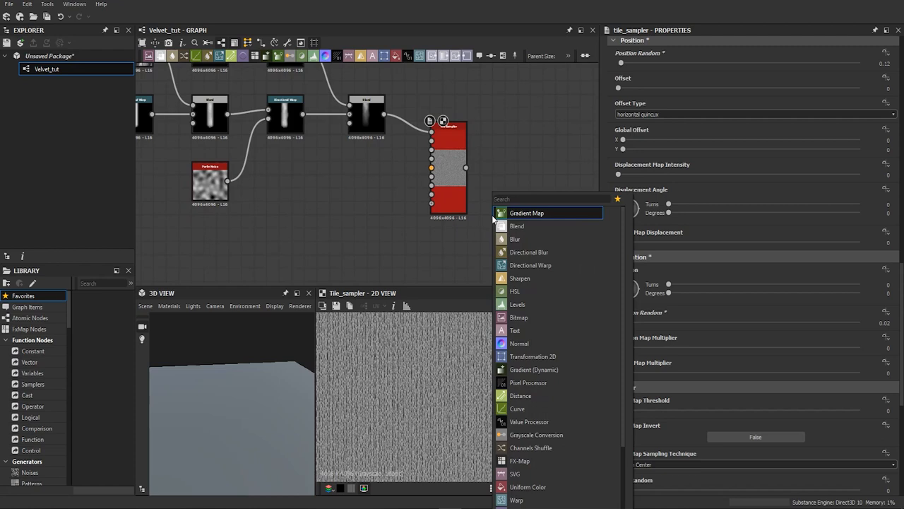
- Add a Clouds 2 noise node and feed it into the Tile Sampler's Rotation Map input
text(cloud)
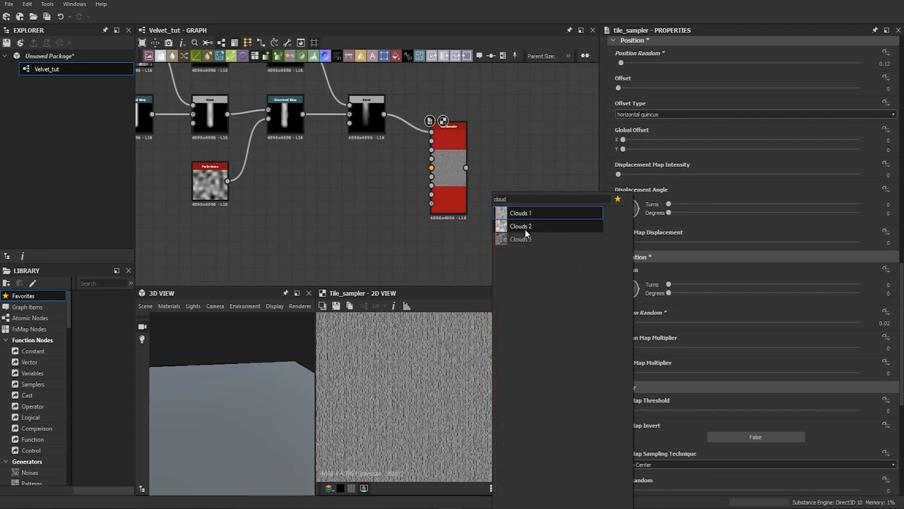
click(520, 226)
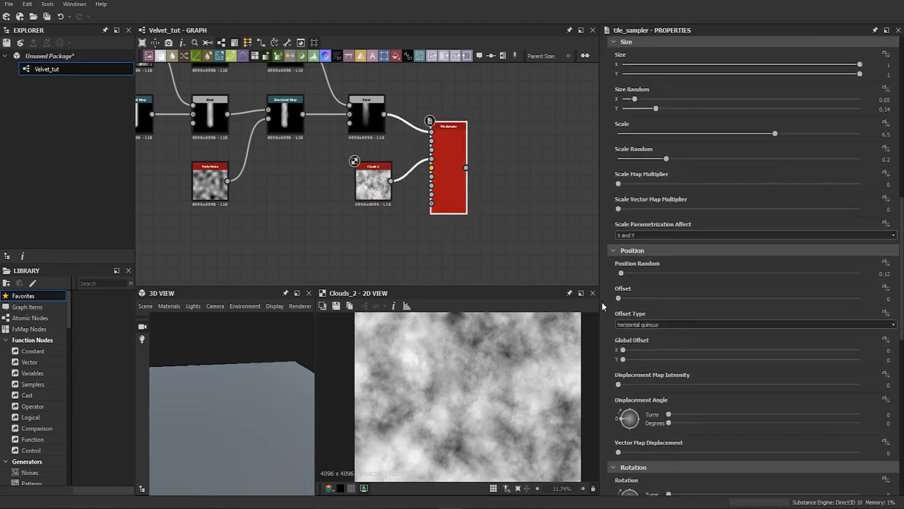
scroll(down, 3)
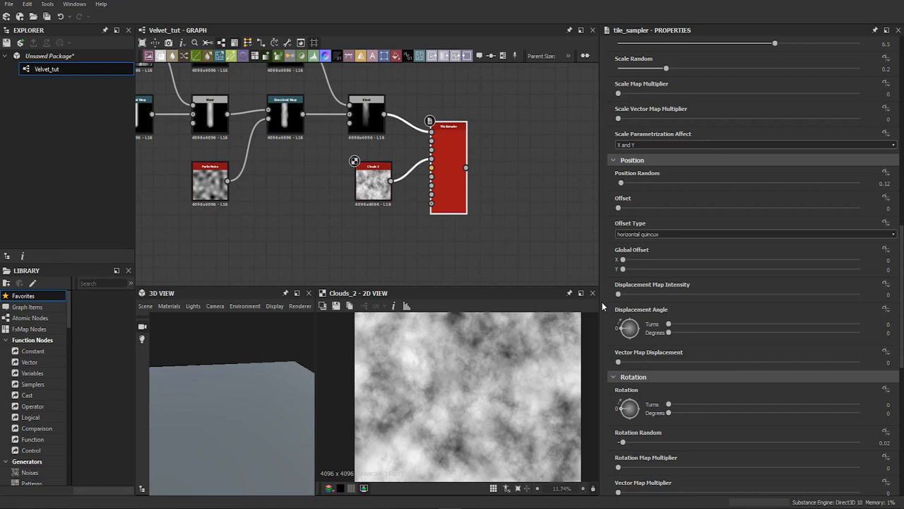
scroll(down, 3)
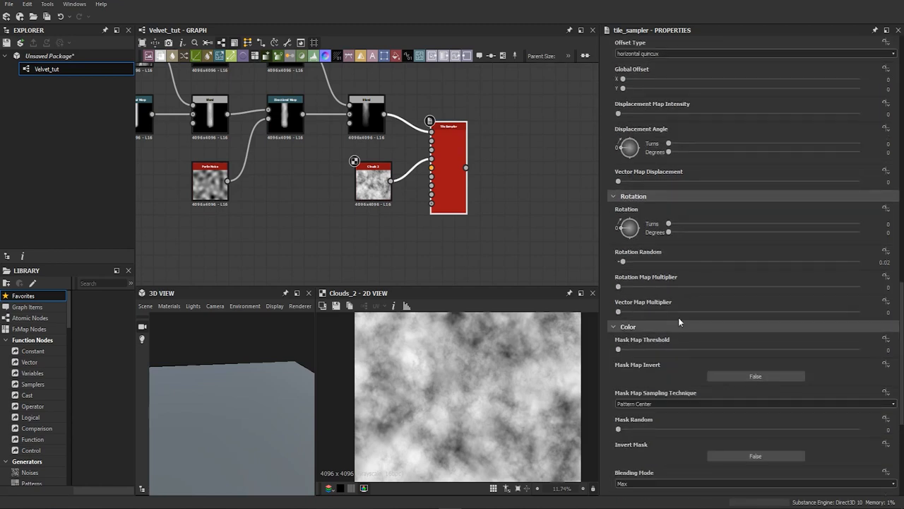
- Set the Tile Sampler's Rotation Map Multiplier to 0.75 so Clouds 2 swirls strand rotation
drag(618, 286, 637, 286)
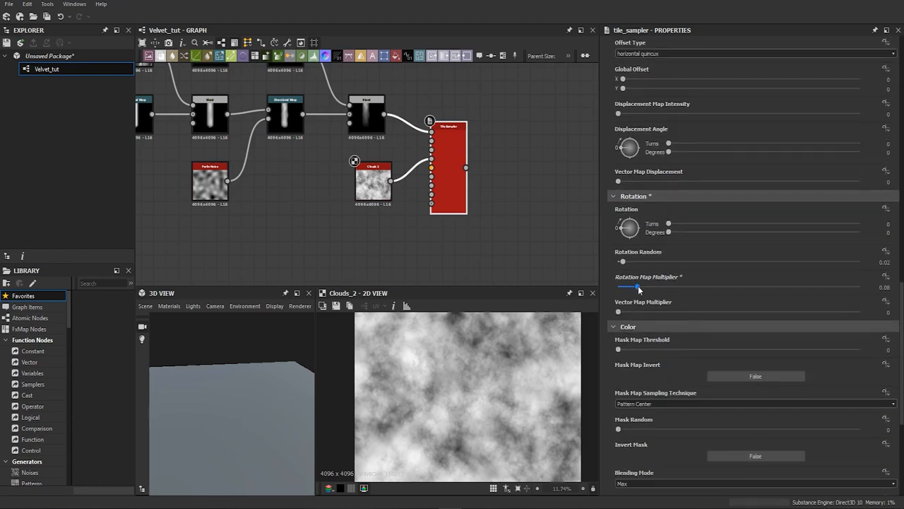
drag(635, 287, 847, 287)
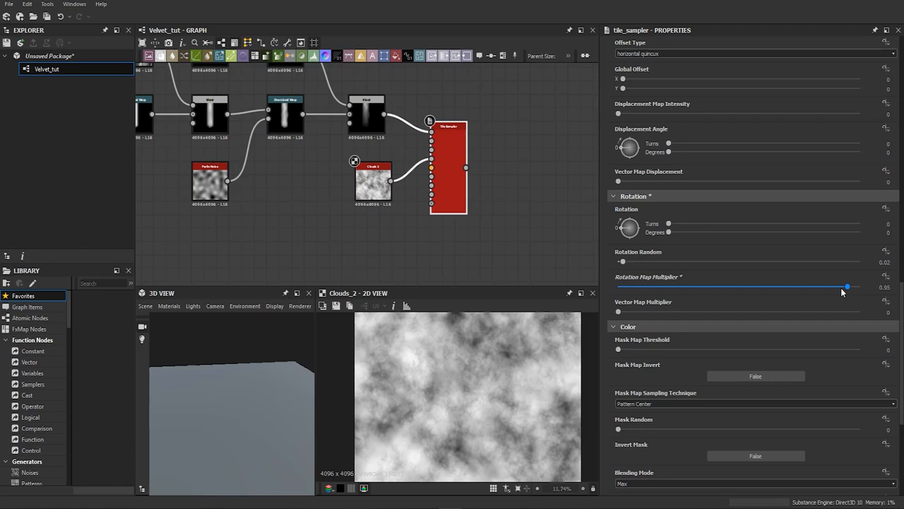
drag(846, 287, 787, 286)
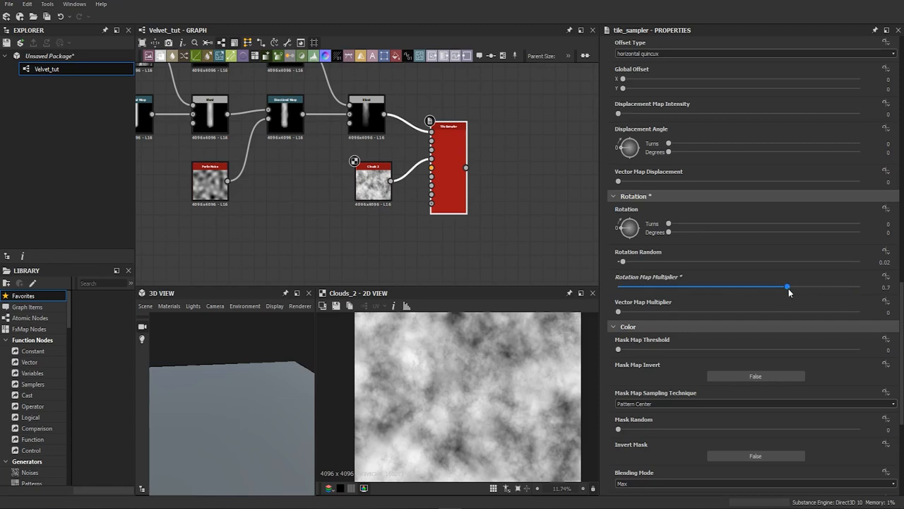
drag(787, 287, 799, 287)
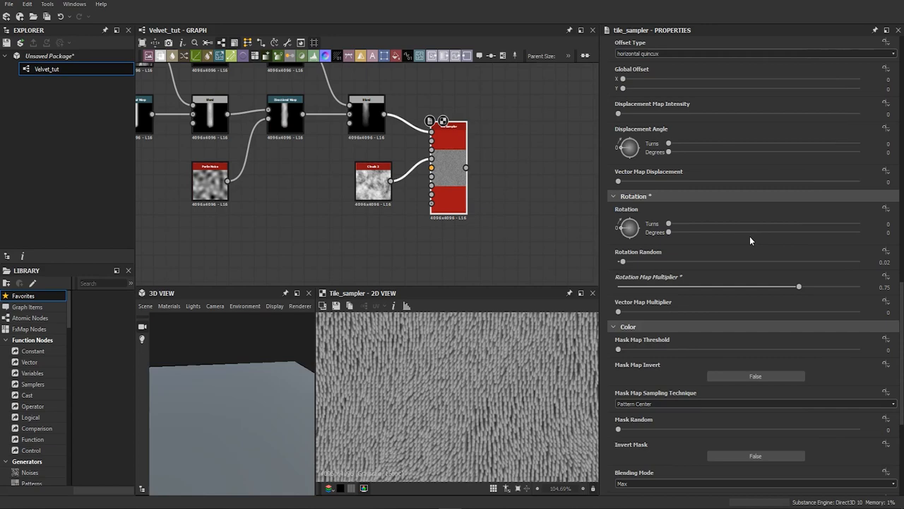
mouse_move(645, 259)
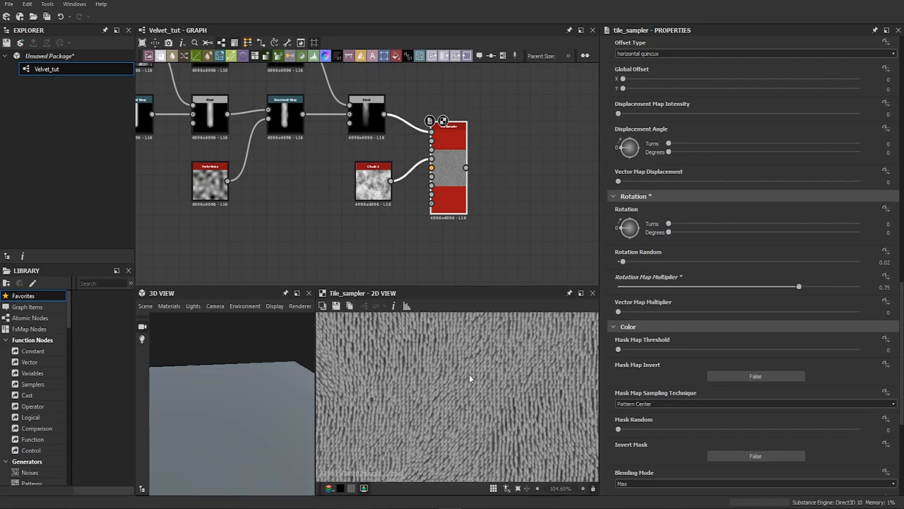
mouse_move(441, 182)
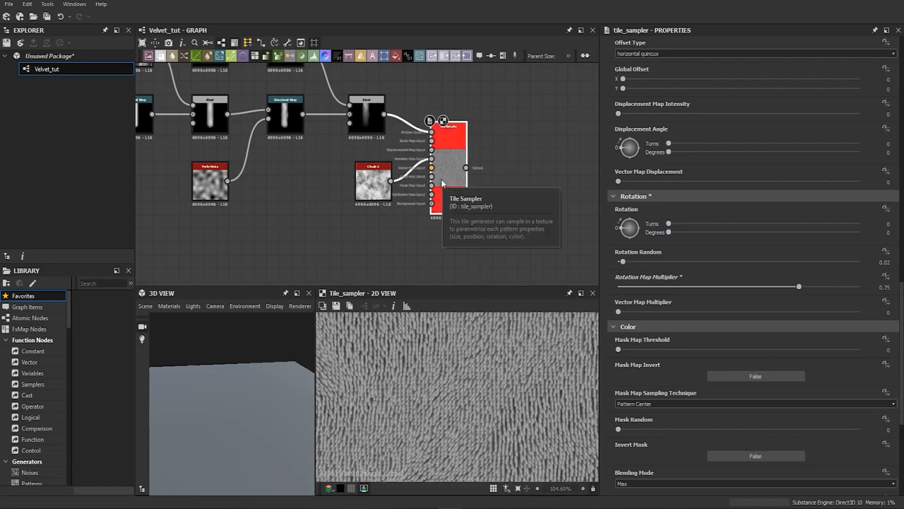
scroll(down, 3)
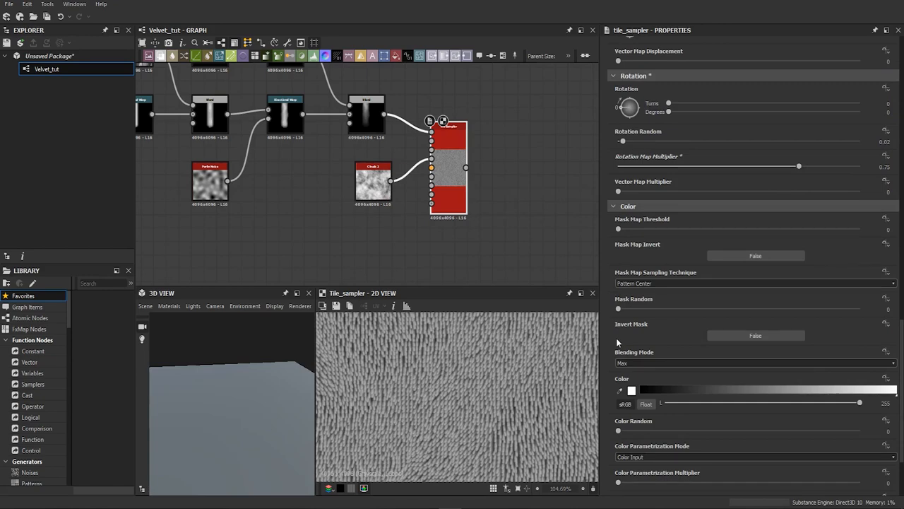
scroll(down, 3)
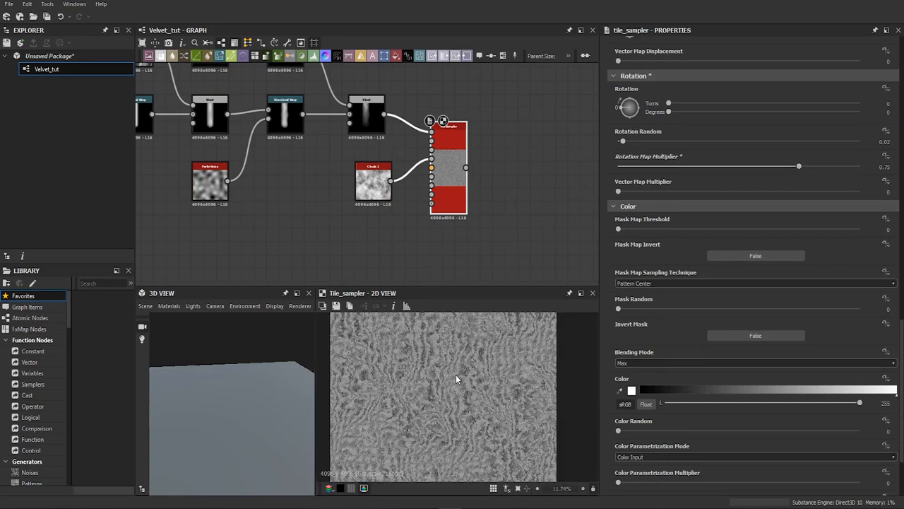
mouse_move(612, 355)
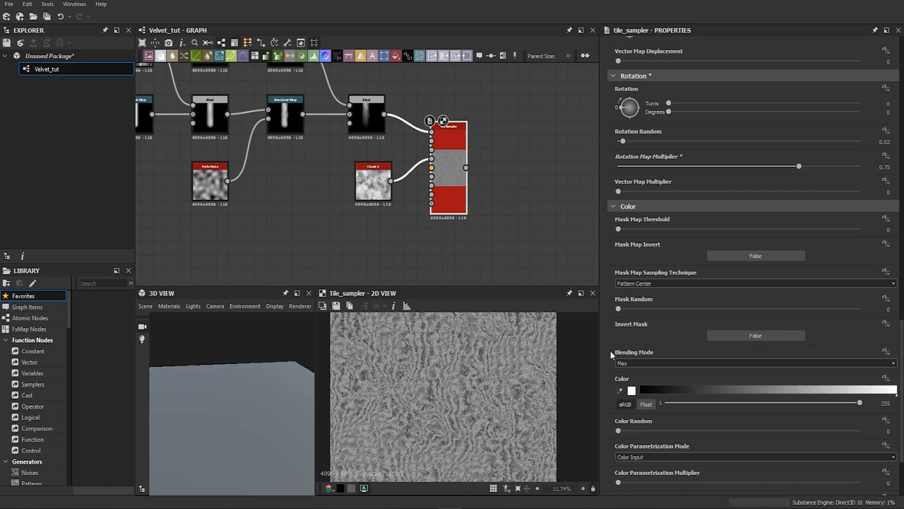
- Set Color Random in the Tile Sampler's Color section to 0.56 for varied grey strands
scroll(down, 3)
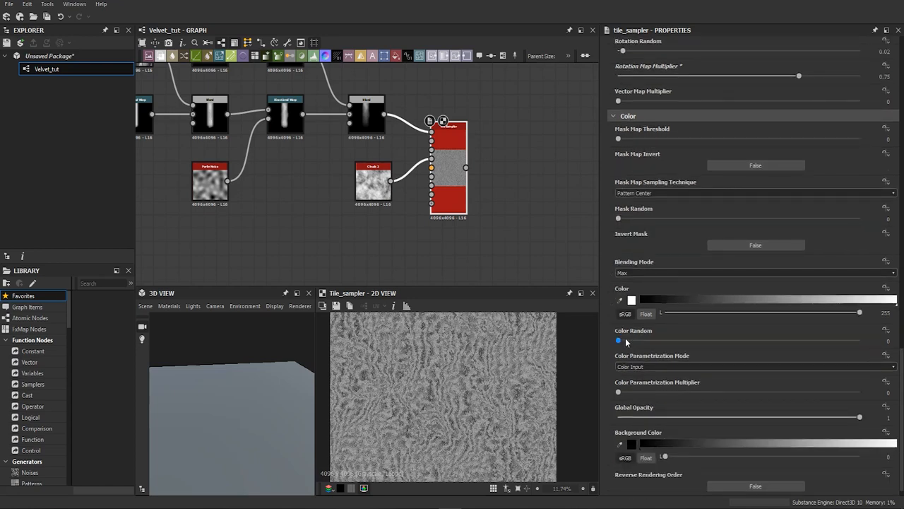
drag(618, 340, 651, 340)
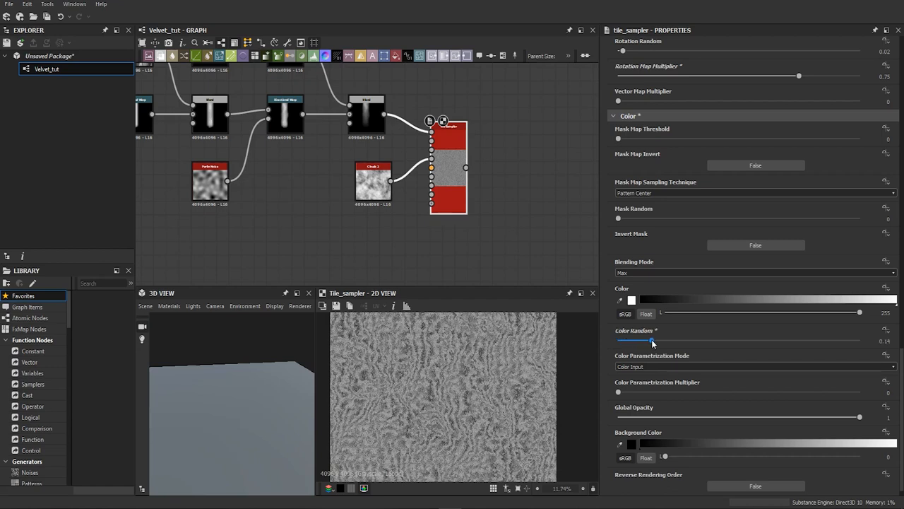
drag(651, 340, 741, 339)
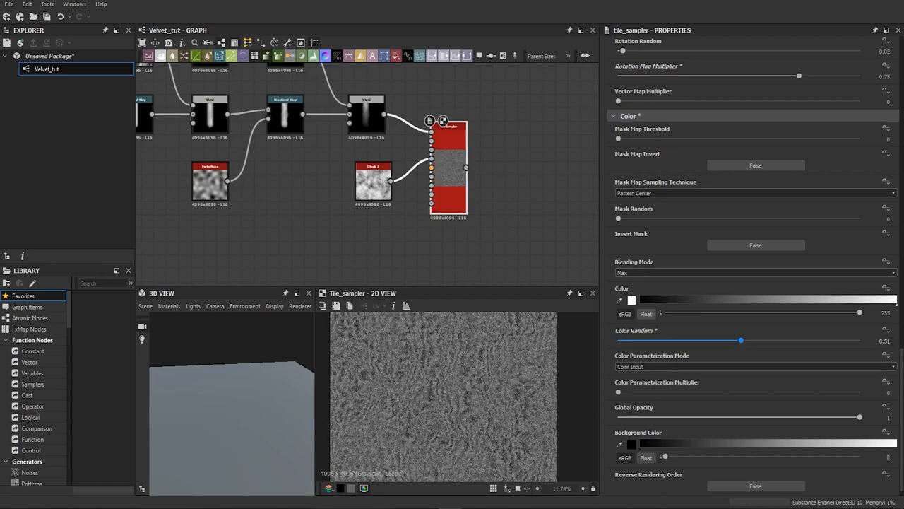
drag(740, 340, 753, 340)
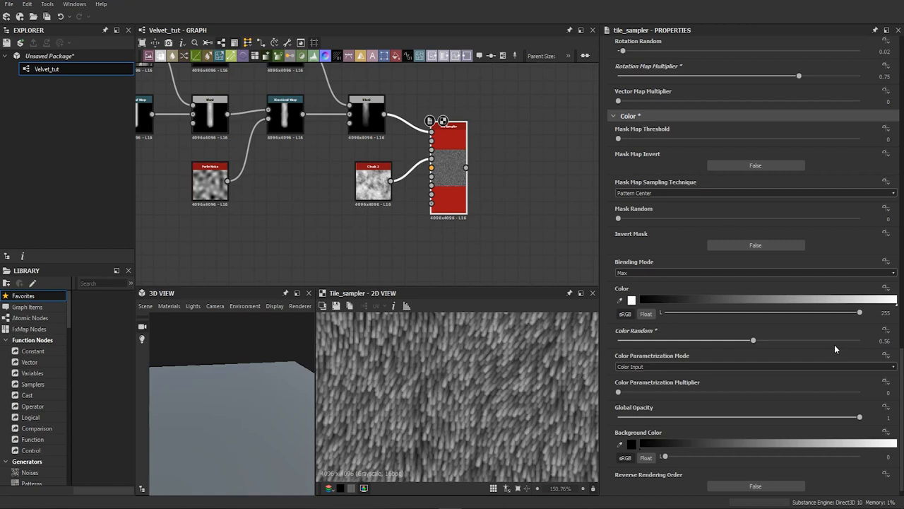
mouse_move(494, 394)
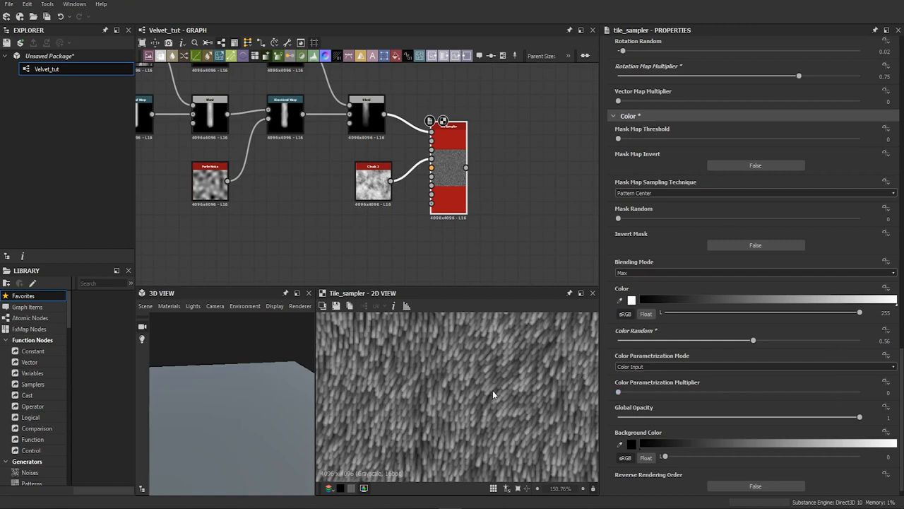
mouse_move(454, 241)
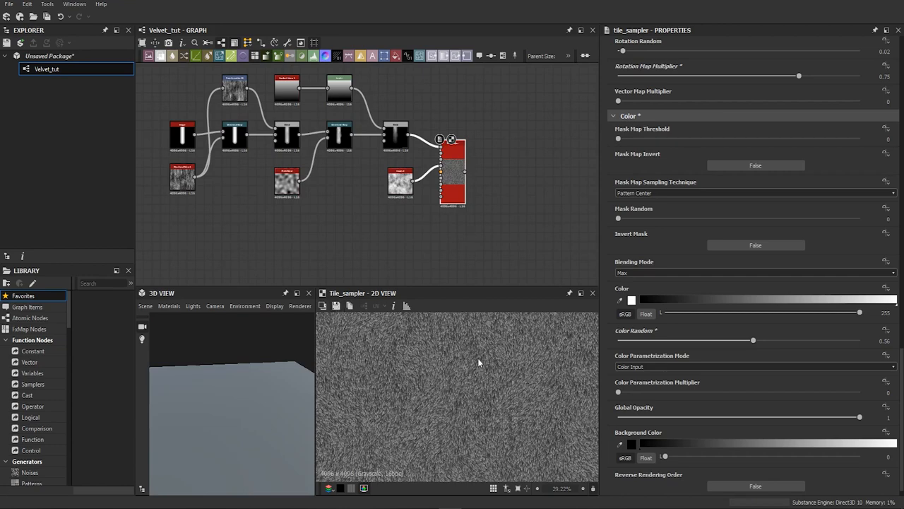
mouse_move(474, 357)
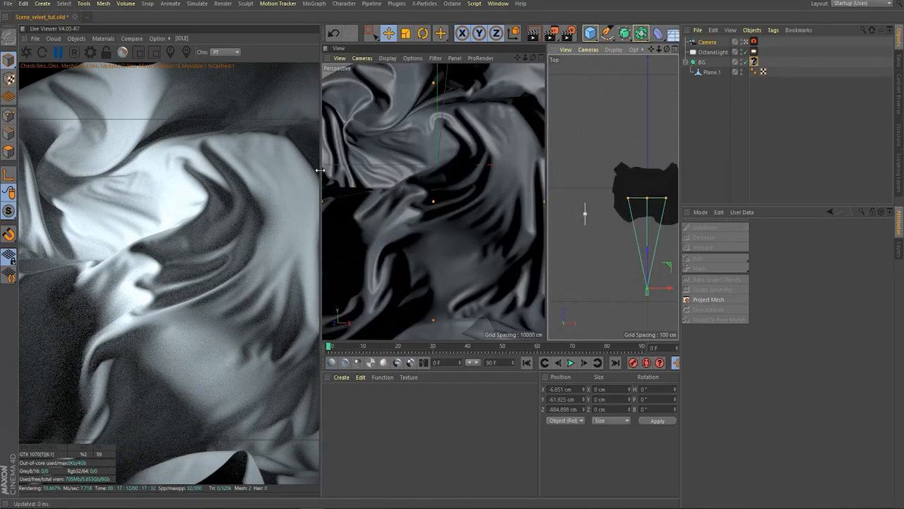
- Add a Displacement node below the Universal material and connect it to the Displacement input
click(411, 363)
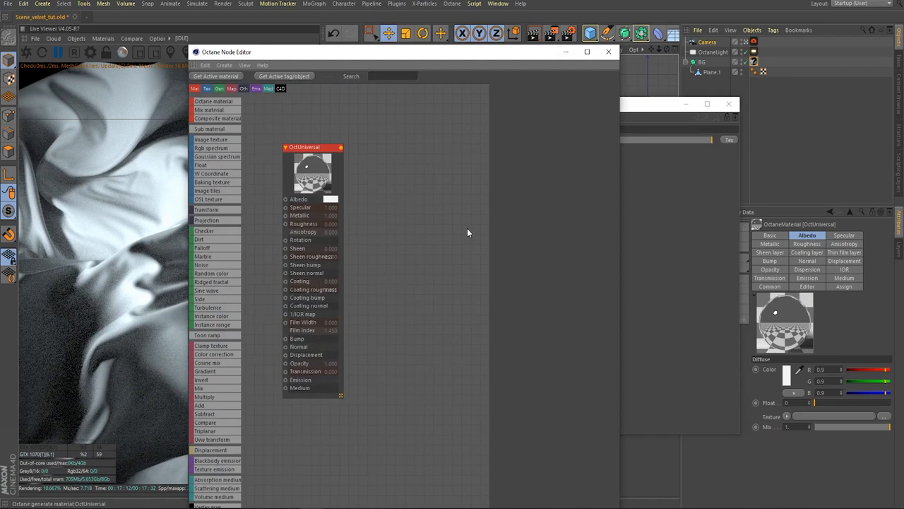
drag(304, 147, 454, 144)
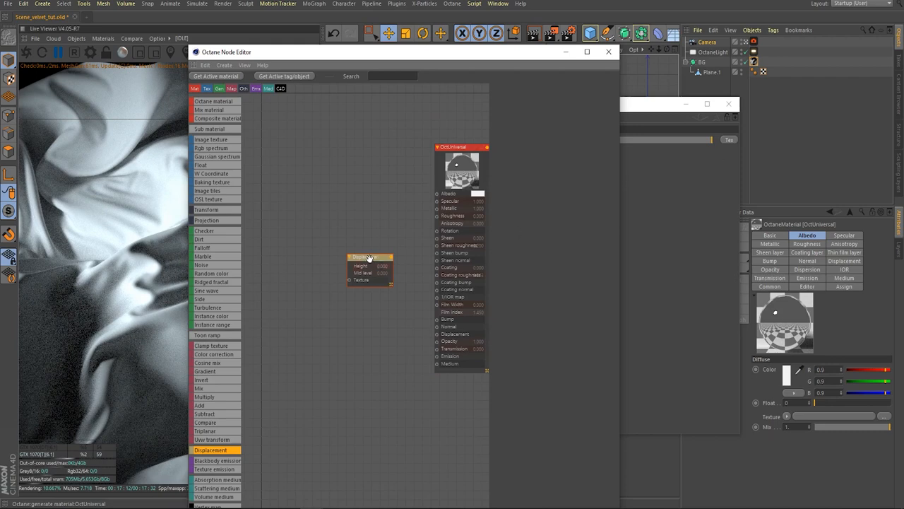
drag(370, 256, 340, 325)
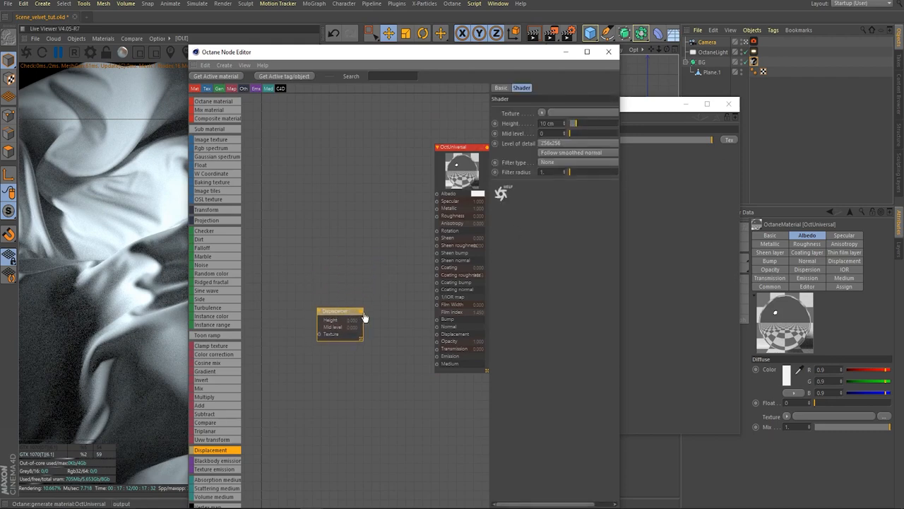
drag(360, 311, 437, 333)
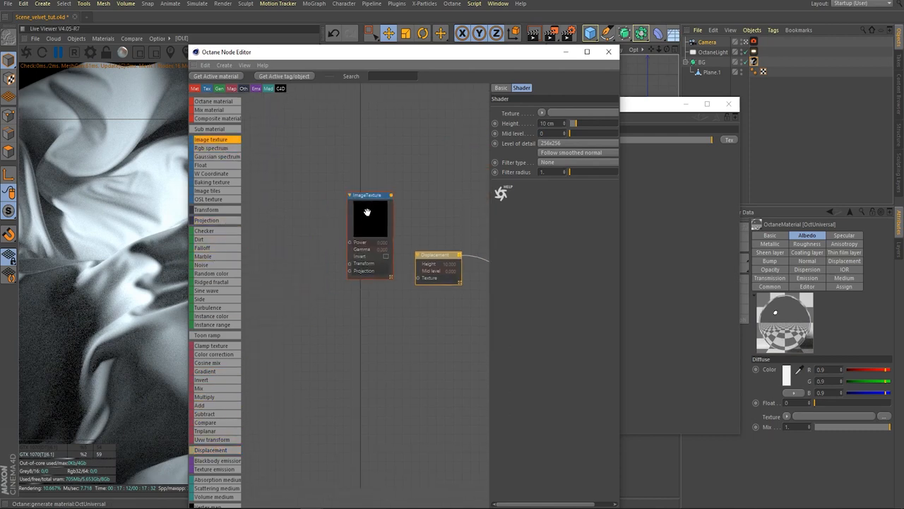
- Connect an Image Texture to Displacement and load the velvet height map without copying it
drag(367, 212, 355, 286)
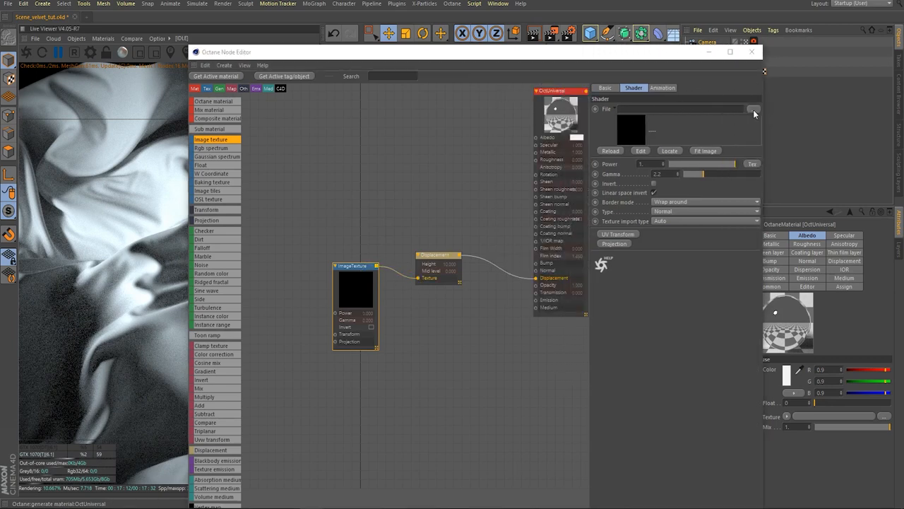
click(753, 109)
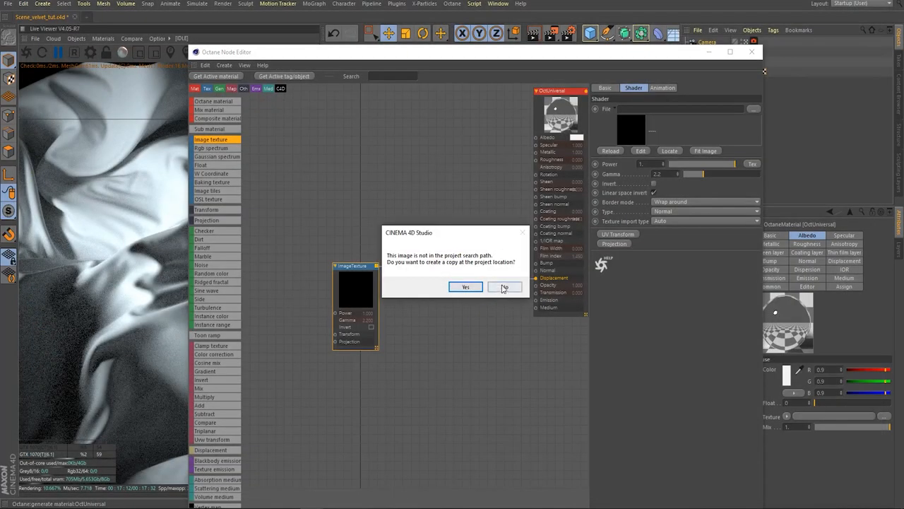
click(505, 288)
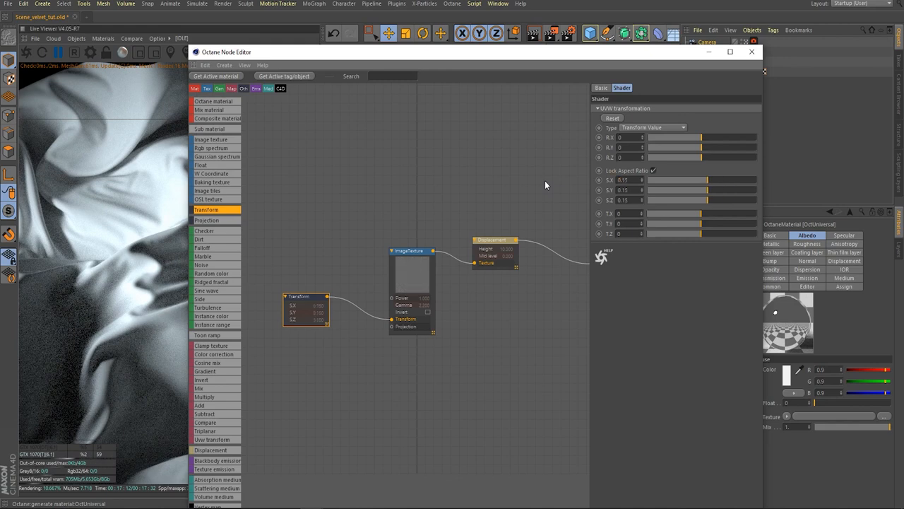
mouse_move(546, 182)
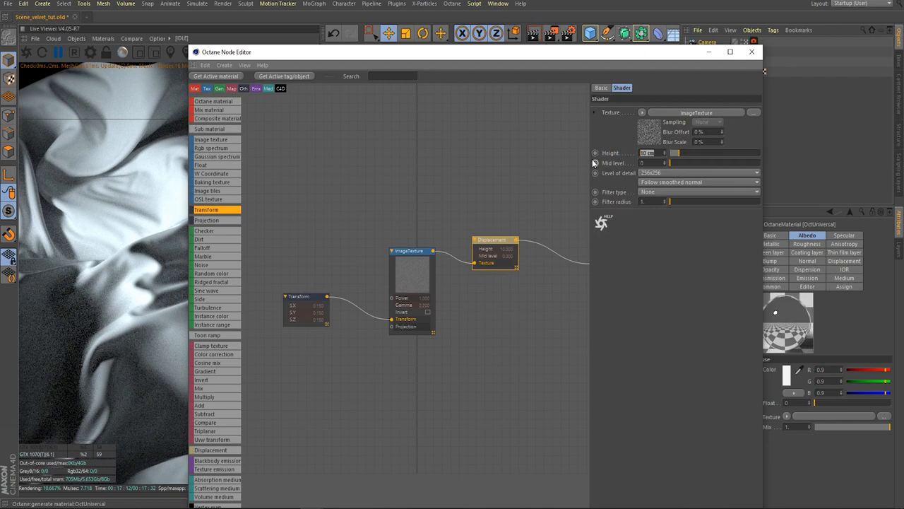
mouse_move(812, 87)
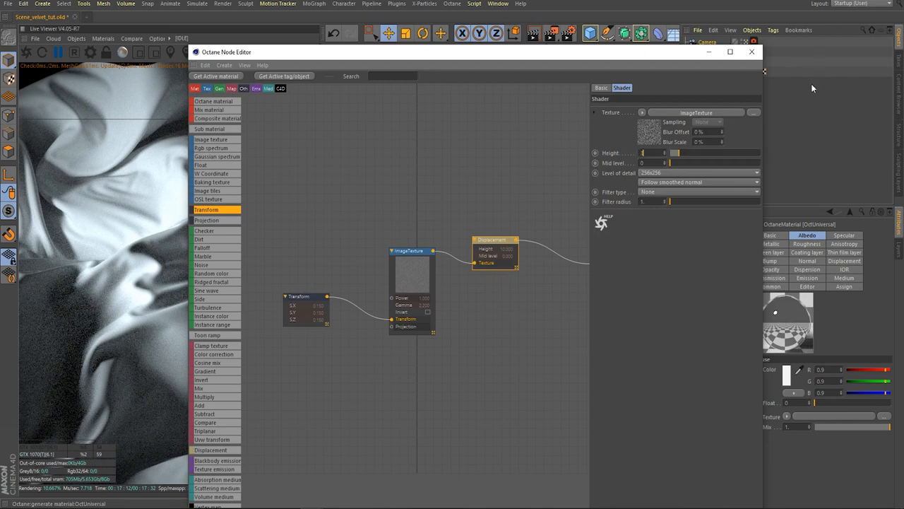
- Adjust the Displacement node's level-of-detail options and make displacement follow smoothed normals
click(757, 173)
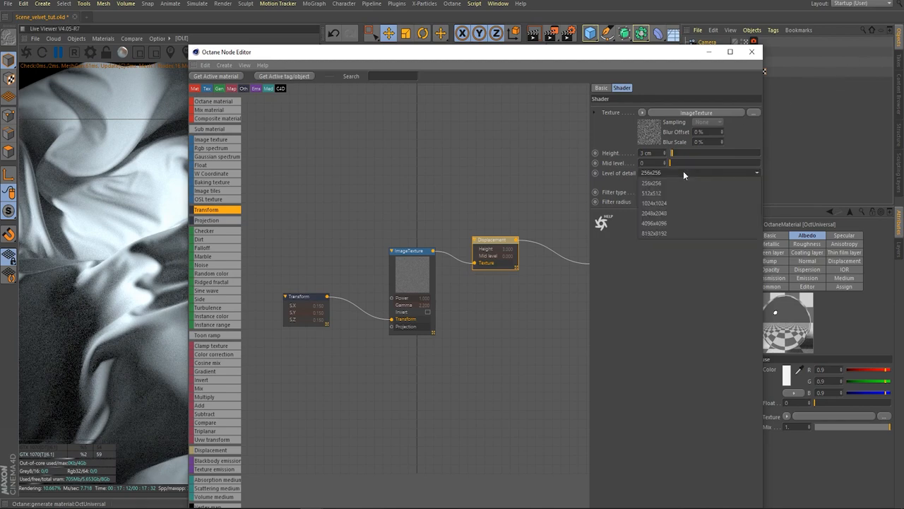
click(653, 223)
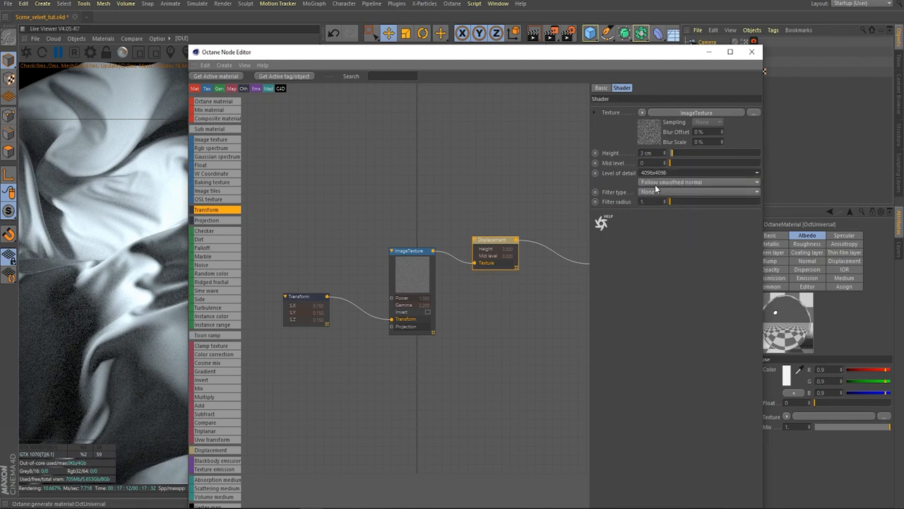
mouse_move(655, 189)
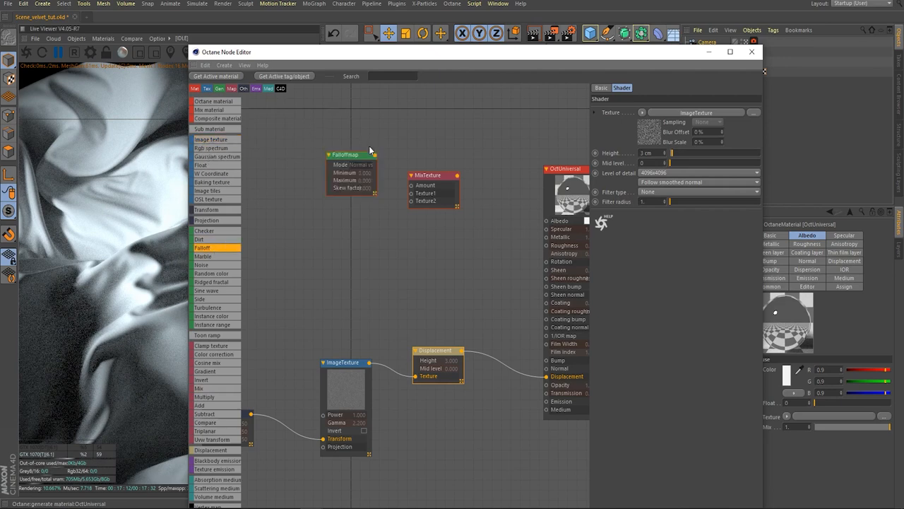
- Connect the Falloff map to the Mix Texture's amount and show the falloff settings
drag(352, 154, 320, 130)
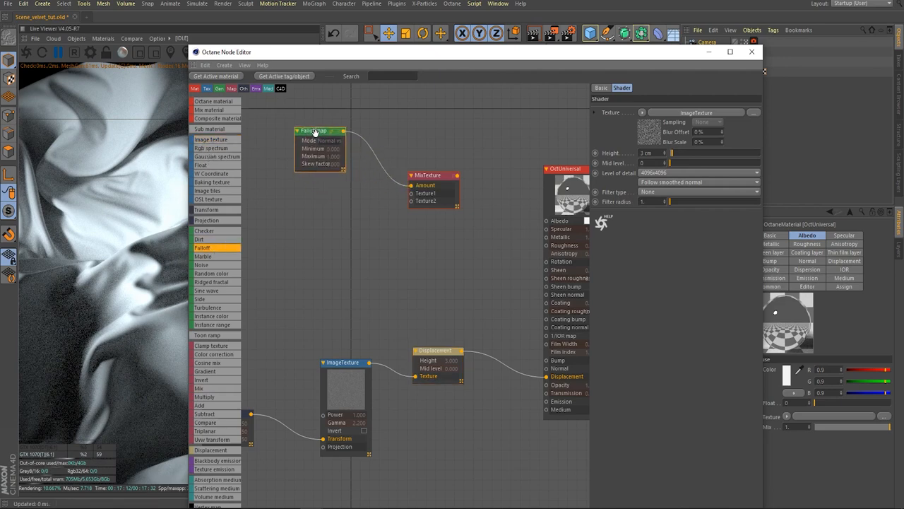
click(313, 130)
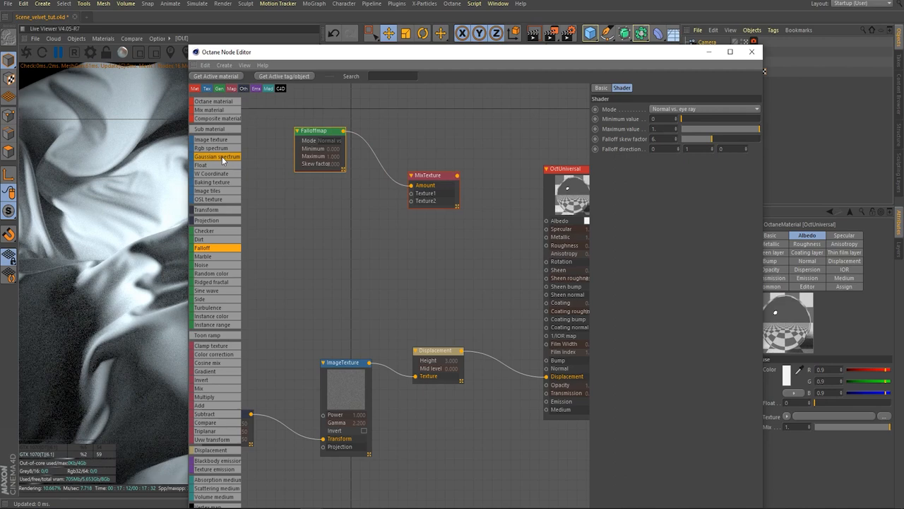
mouse_move(217, 139)
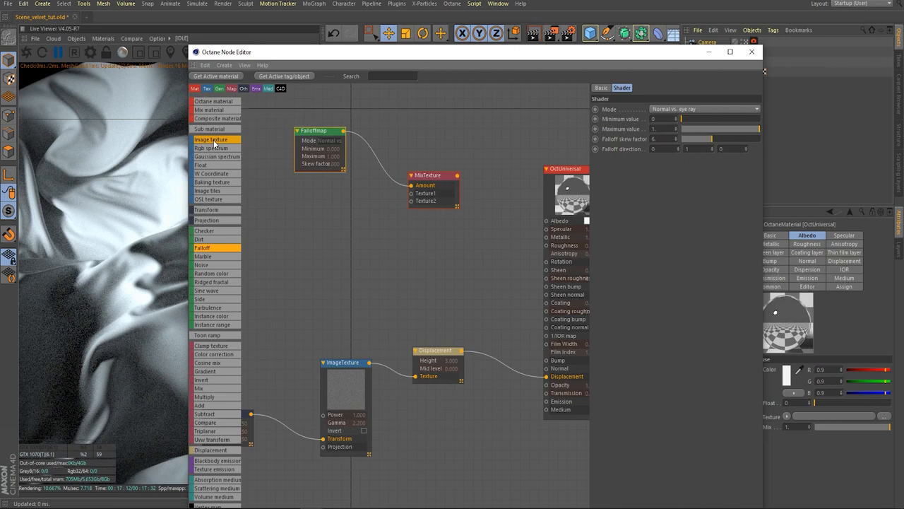
mouse_move(219, 190)
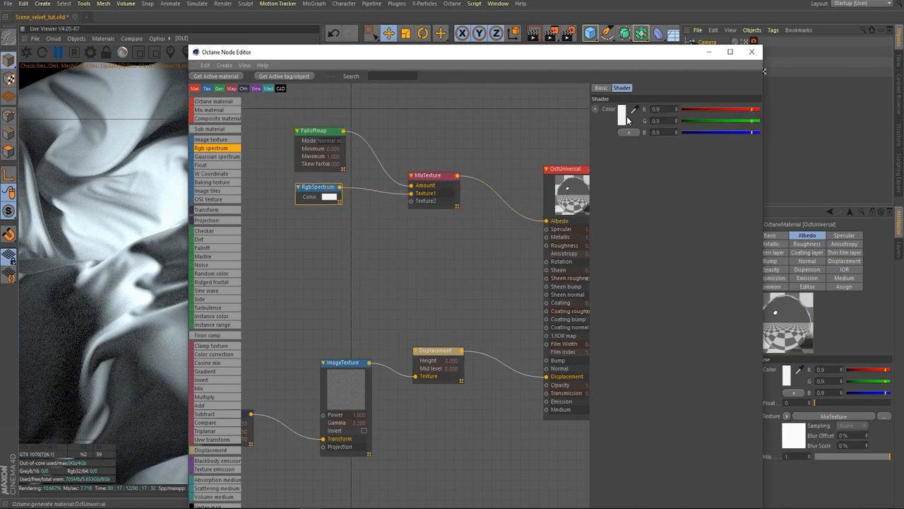
- Set the first RGB Spectrum mix colour to light pink
click(623, 114)
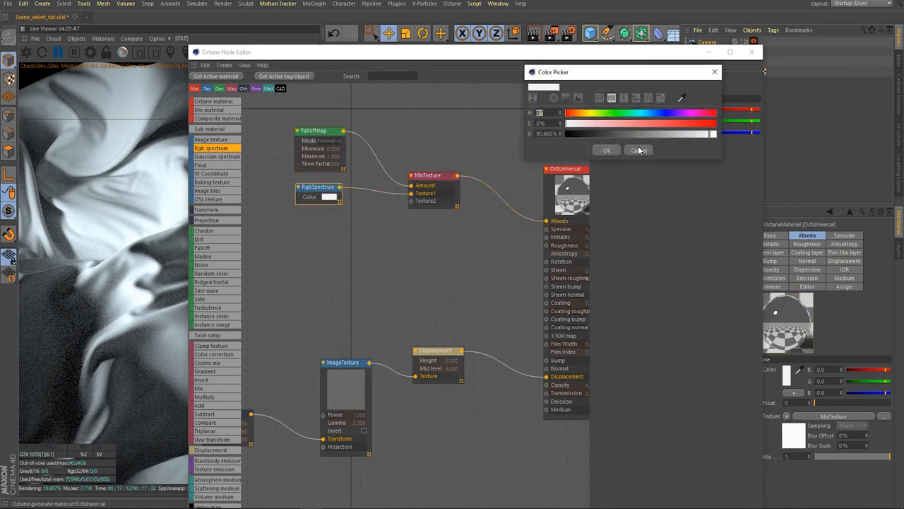
click(638, 149)
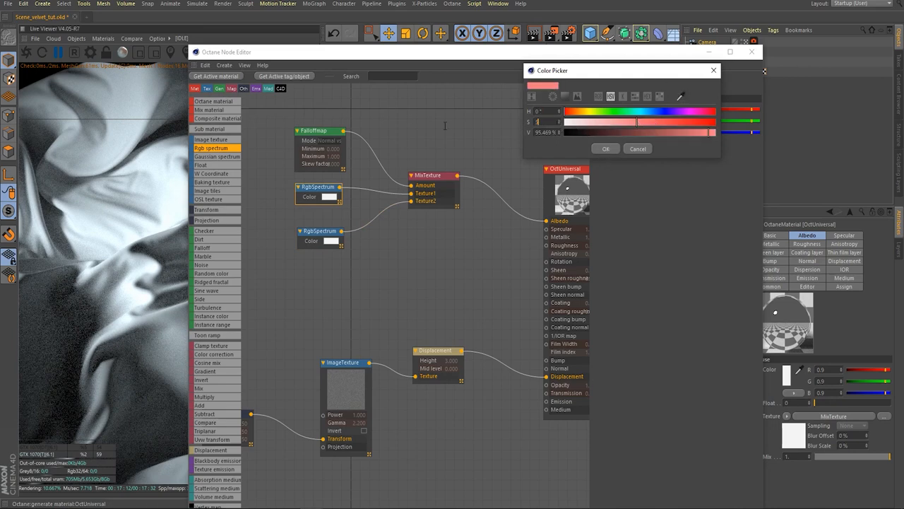
click(604, 149)
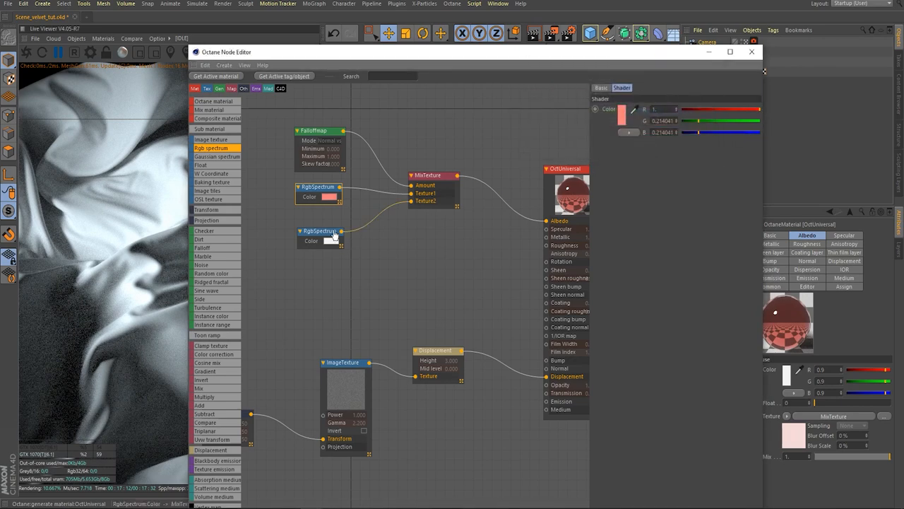
- Set the second RGB Spectrum mix colour to dark red (V 24%)
click(331, 240)
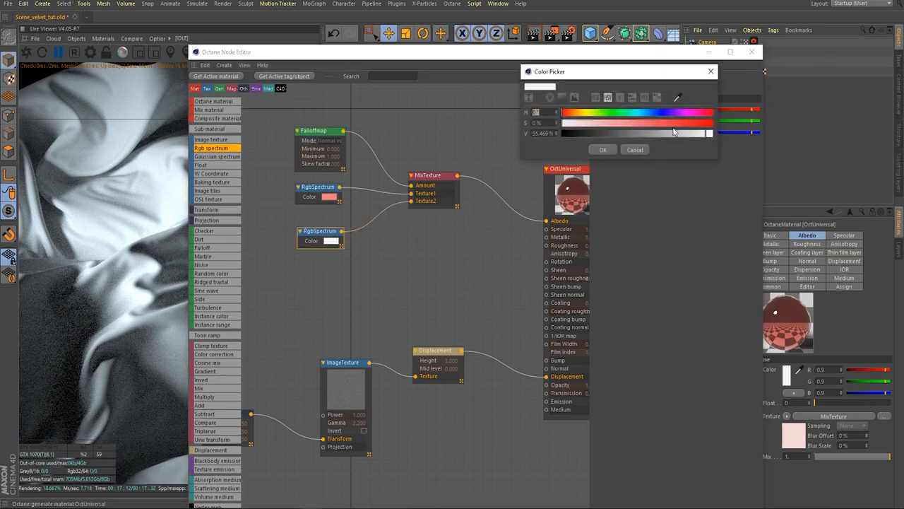
drag(695, 133, 604, 133)
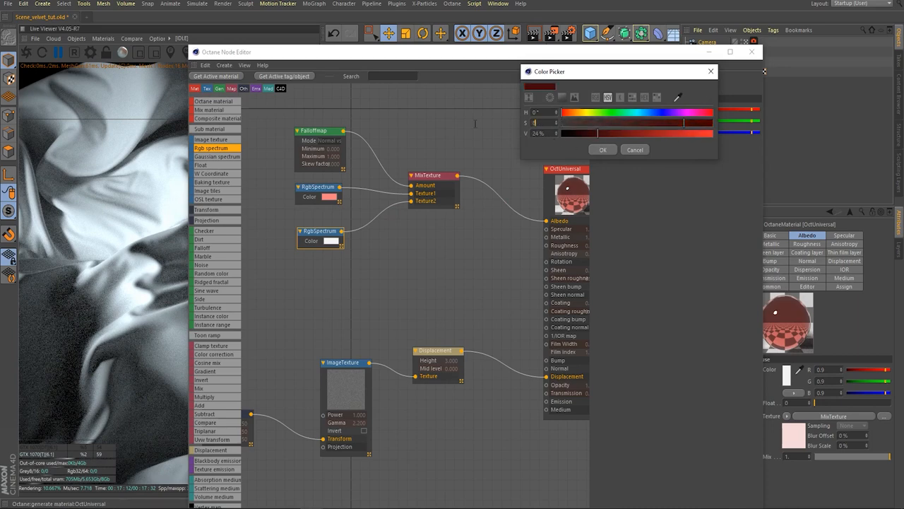
click(622, 87)
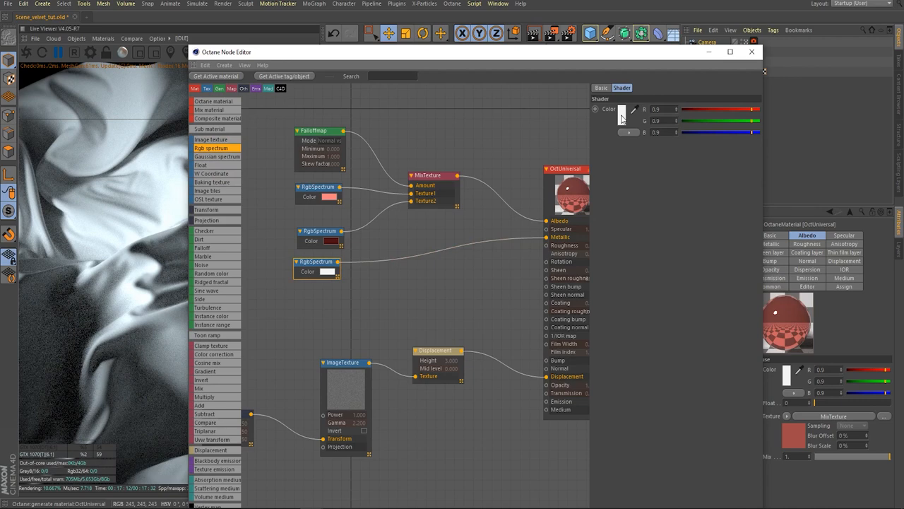
- Make the metallic RGB Spectrum black and set the Universal material's specular to 0.5
click(622, 113)
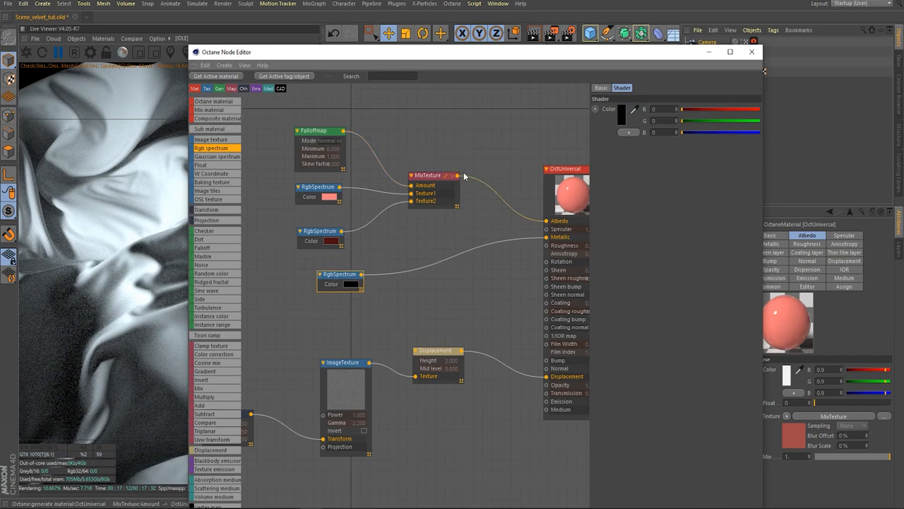
click(646, 87)
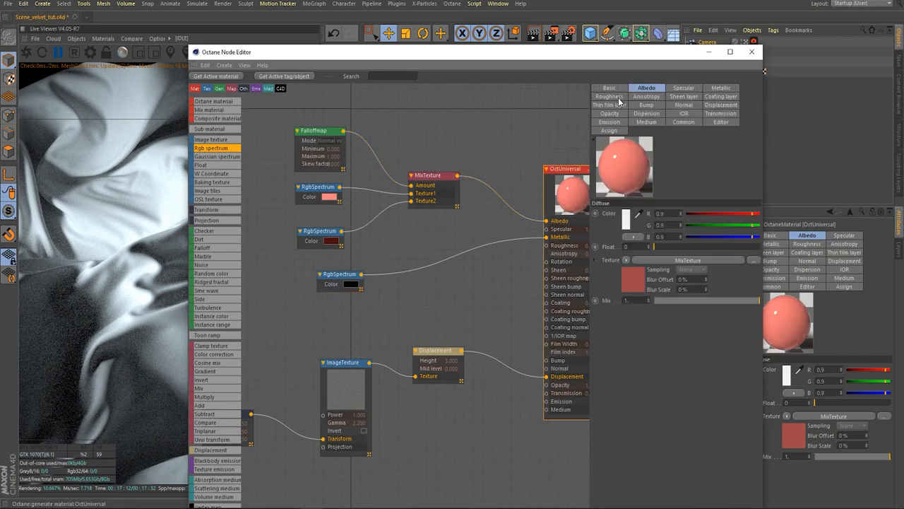
click(609, 96)
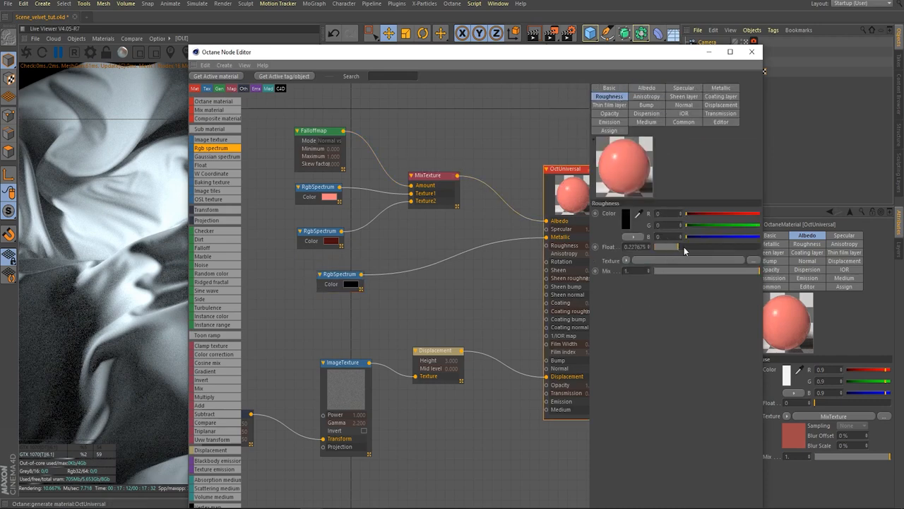
click(683, 87)
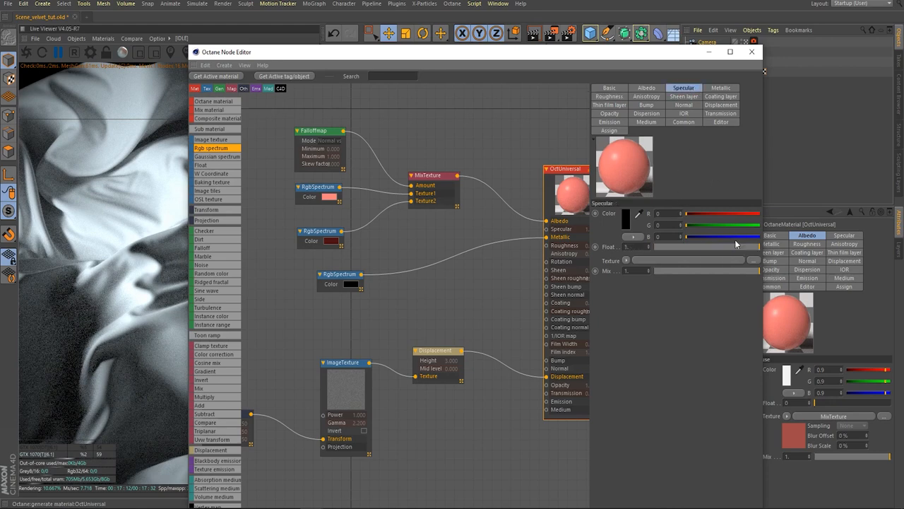
click(634, 246)
text(0.5)
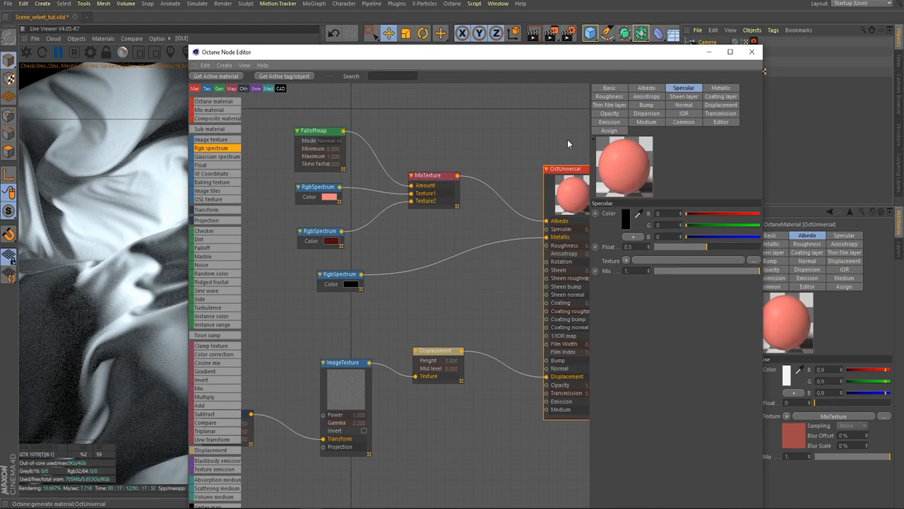
mouse_move(566, 136)
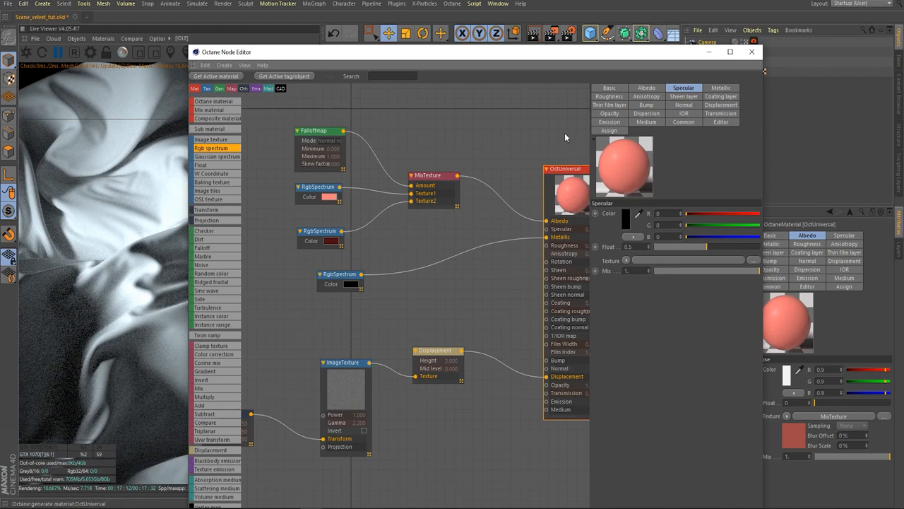
mouse_move(744, 74)
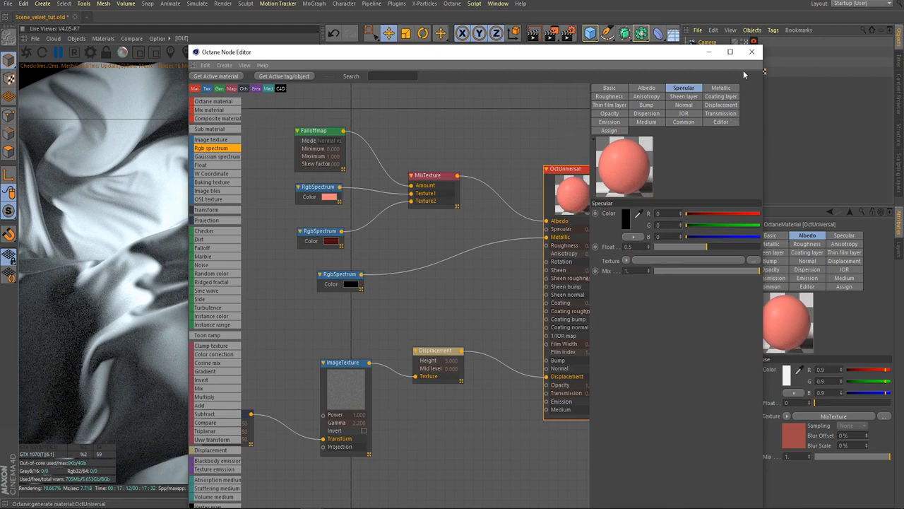
mouse_move(751, 52)
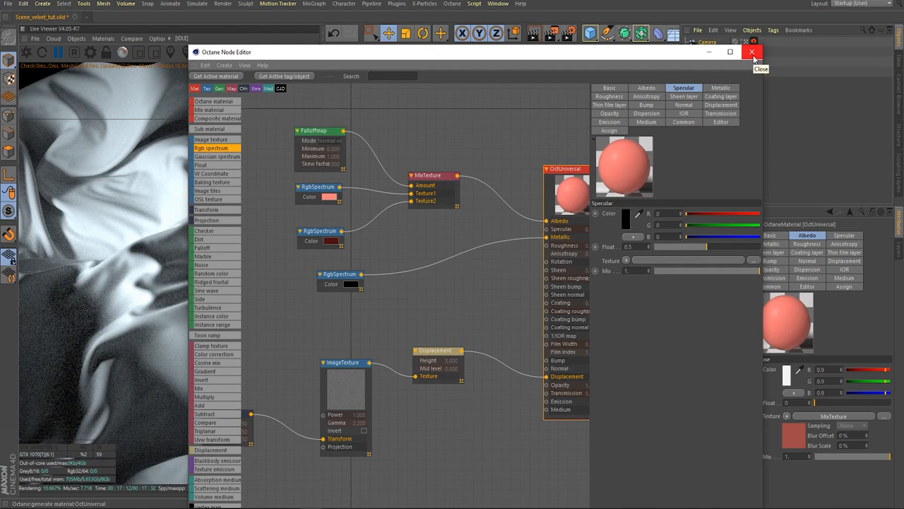
- Close the Octane Node Editor and select Plane.1 in the Object Manager
click(751, 52)
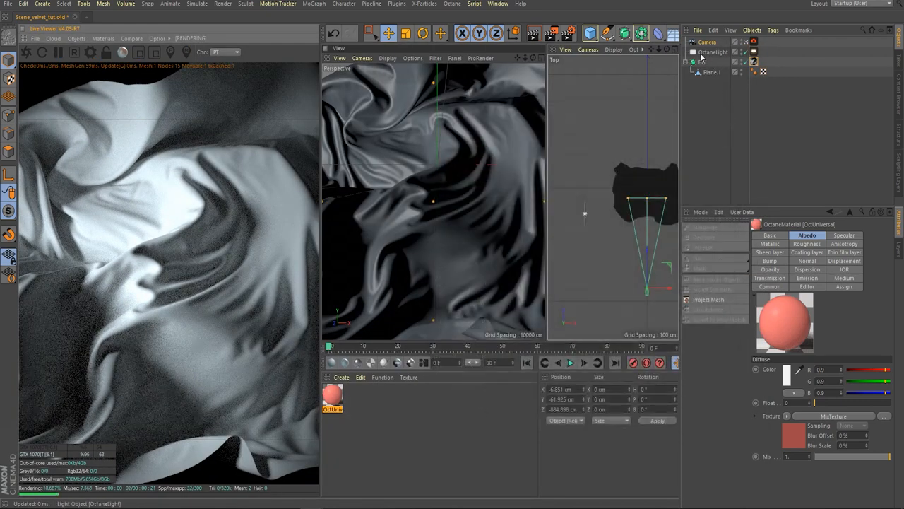
click(712, 71)
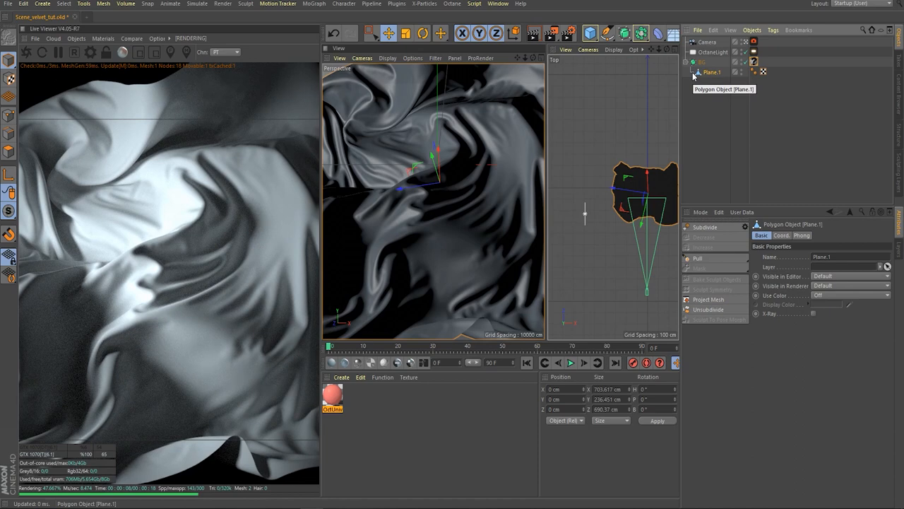
mouse_move(761, 14)
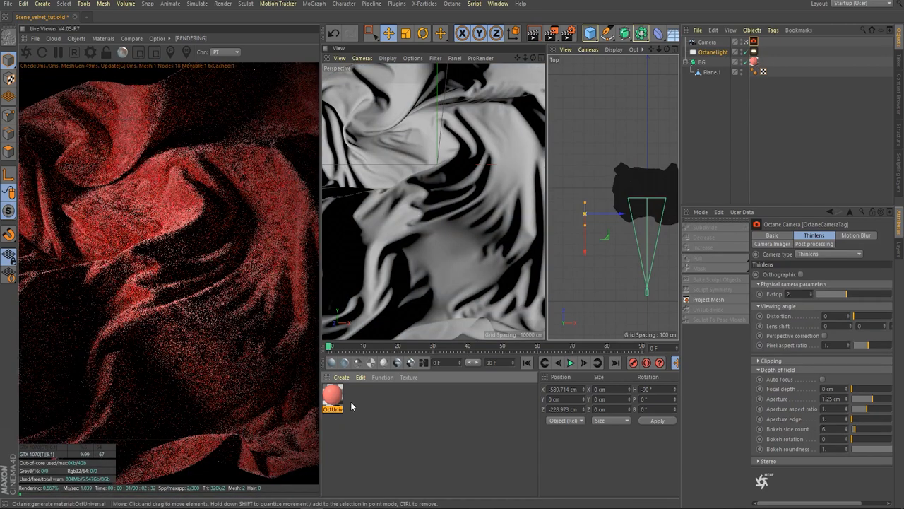
- Lower the OctUniversal velvet material's falloff skew factor to about 1.427
double_click(332, 395)
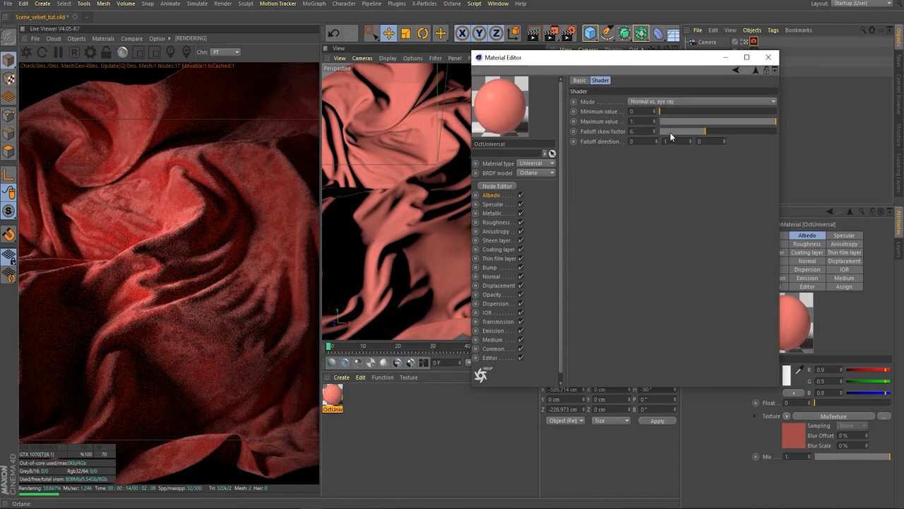
drag(704, 131, 667, 131)
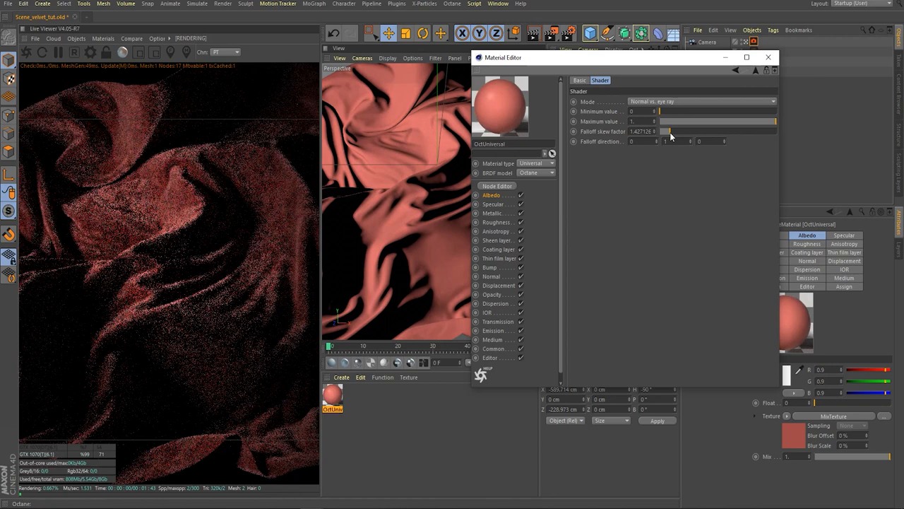